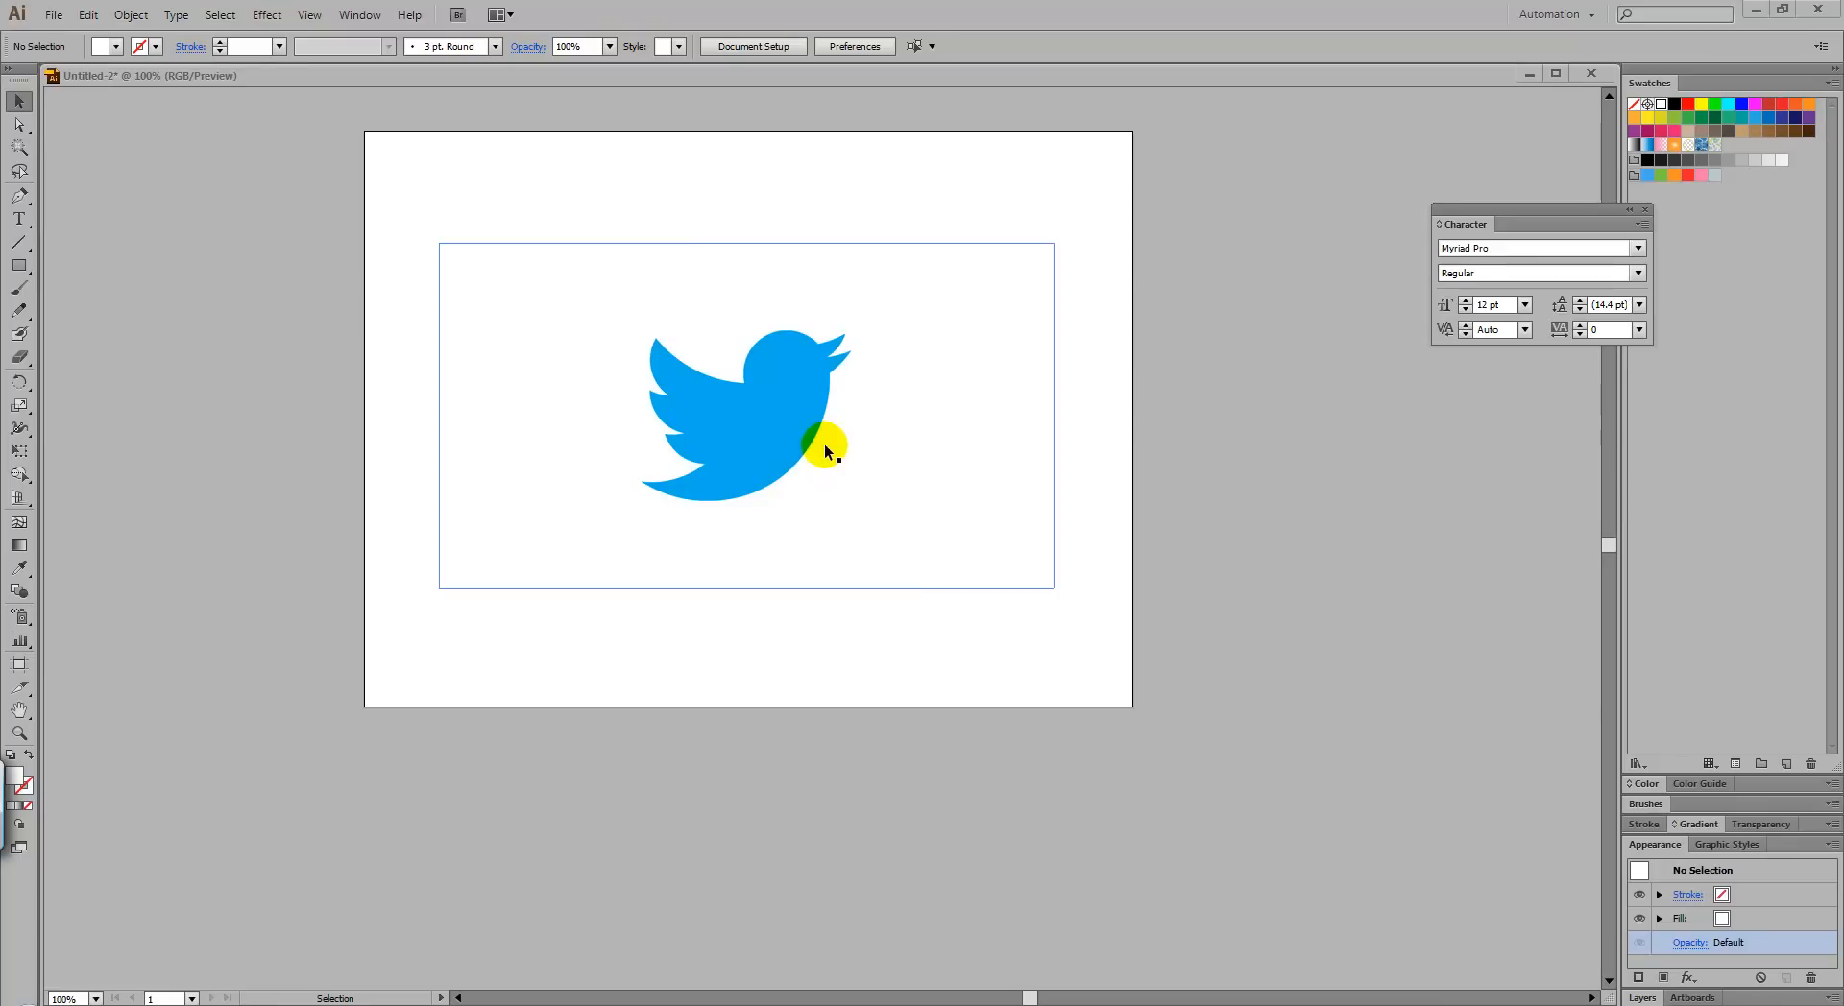
Select the placed bird image, enlarge it and reposition it over the artboard
{"action": "left_click_drag", "start_coordinate": [824, 444], "coordinate": [1046, 593]}
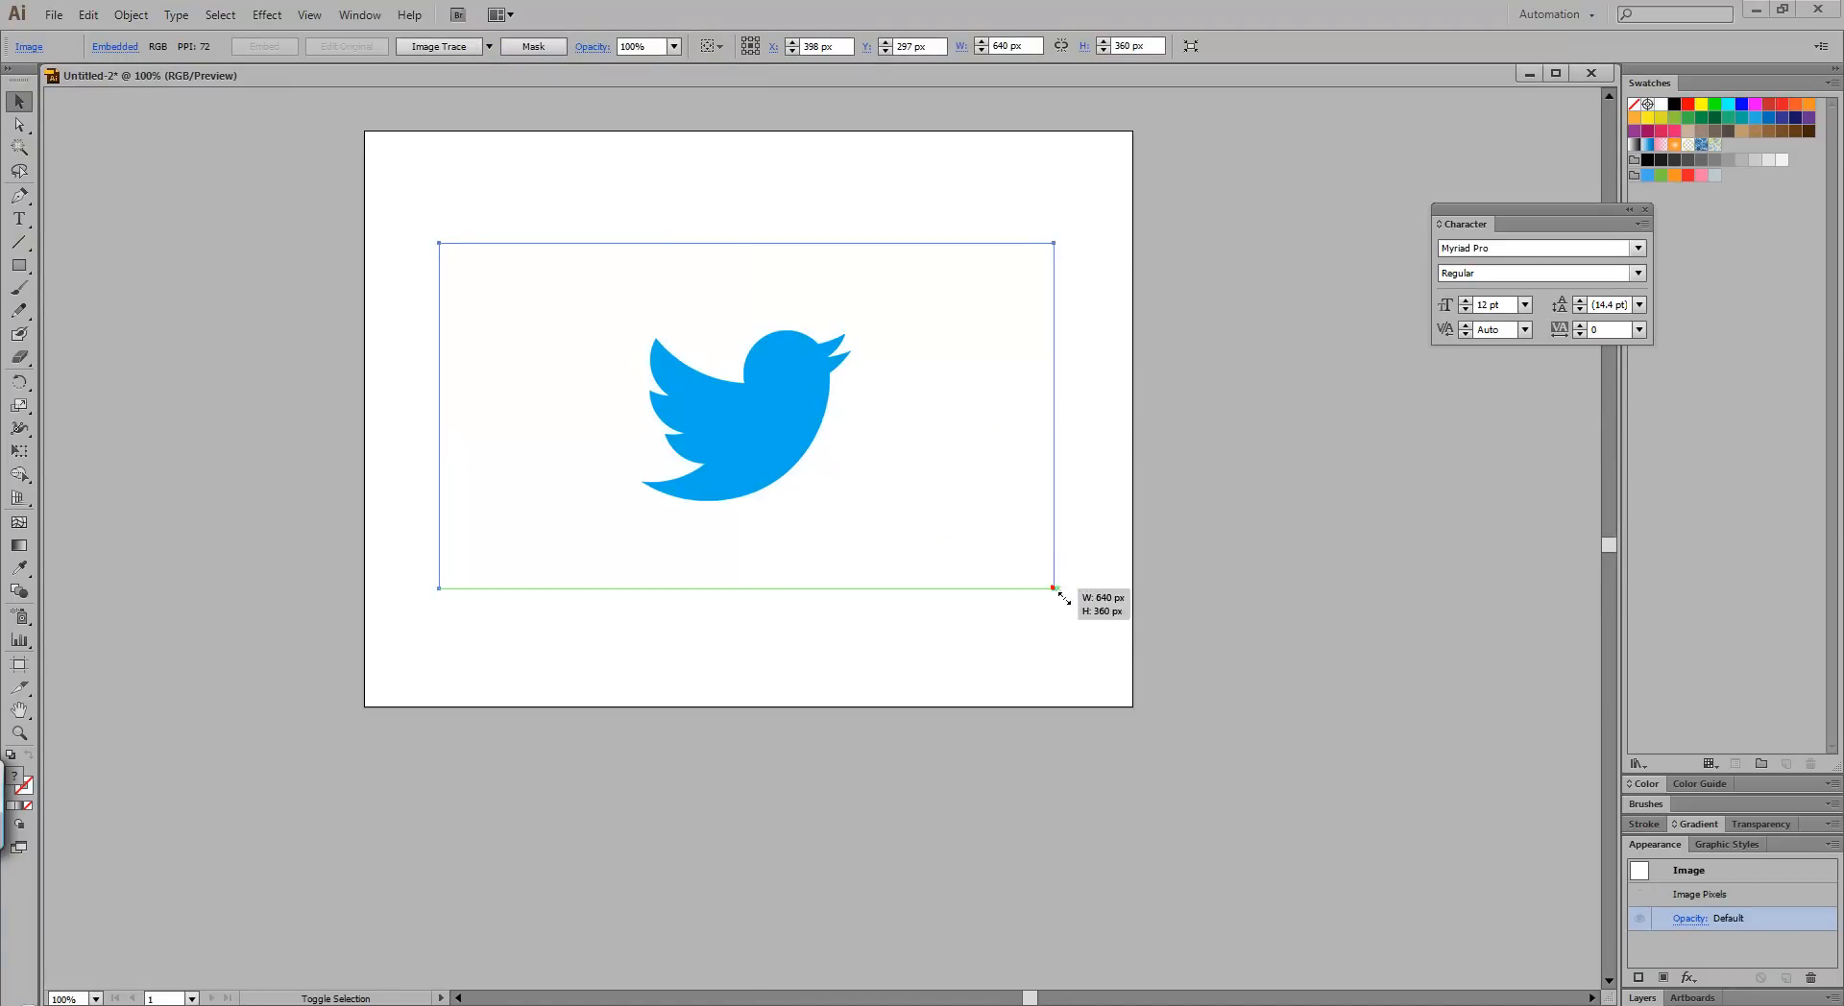
{"action": "left_click_drag", "start_coordinate": [1054, 586], "coordinate": [1179, 659]}
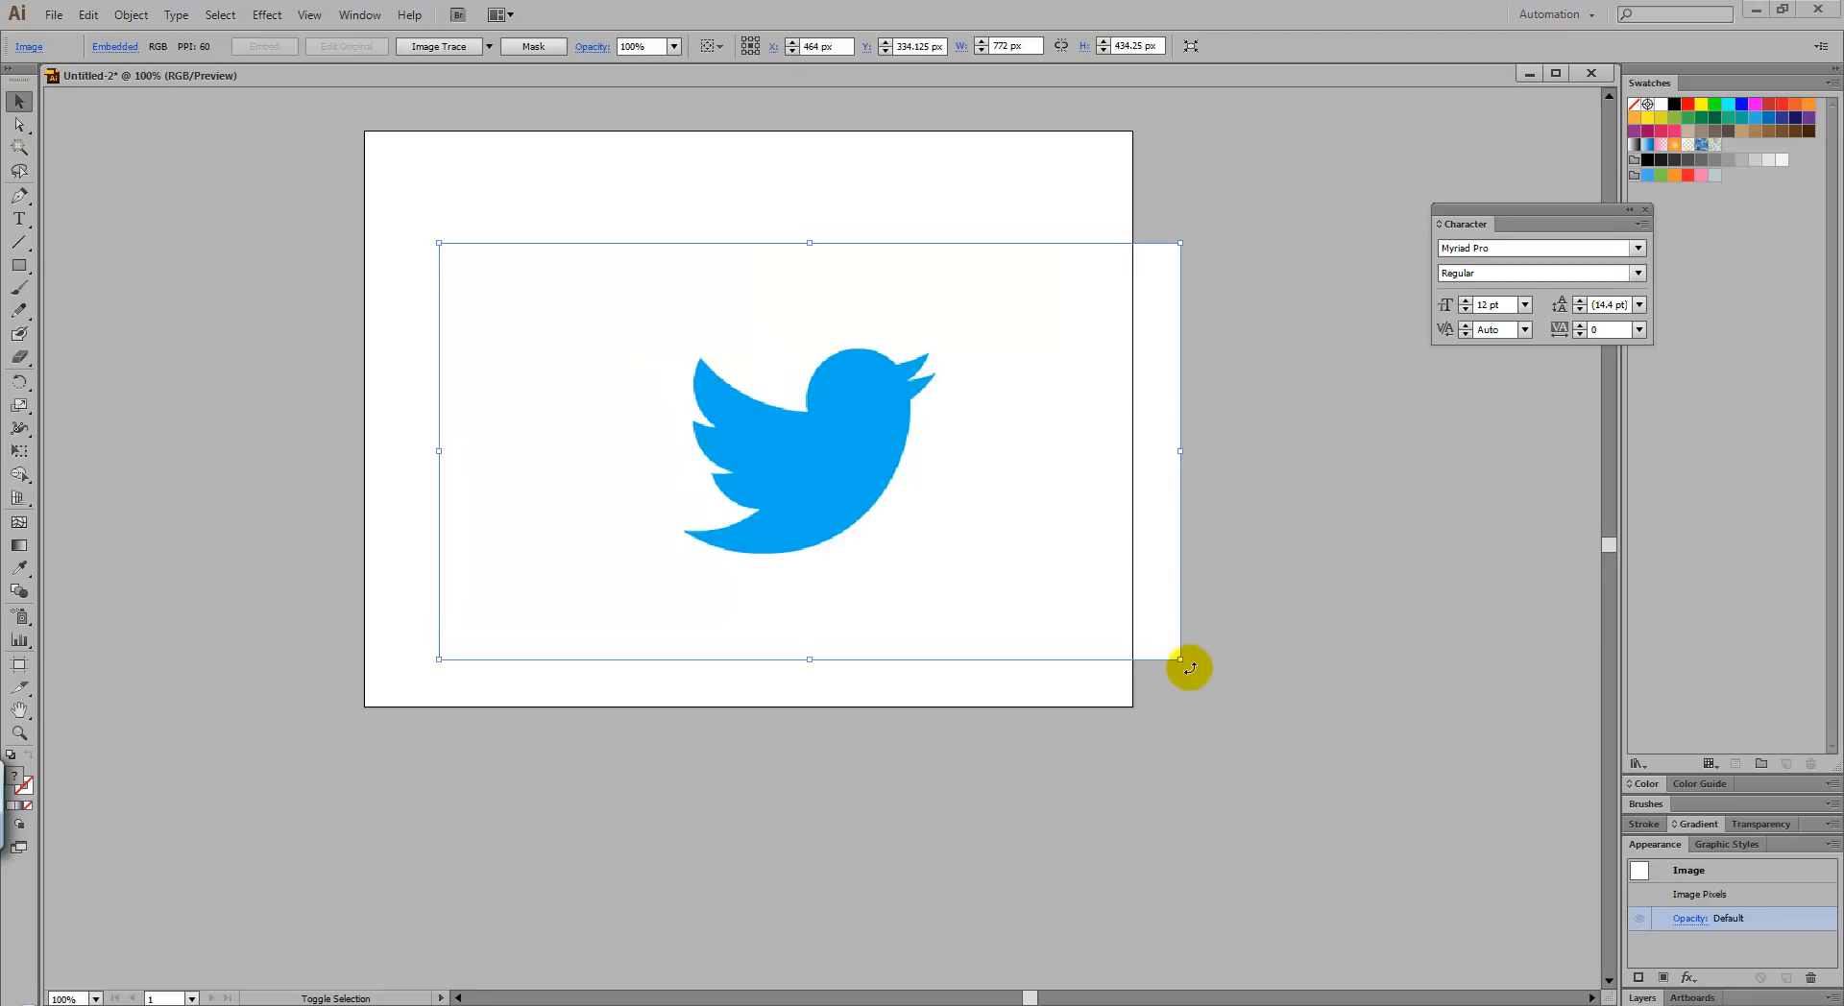
{"action": "left_click_drag", "start_coordinate": [1180, 659], "coordinate": [1352, 854]}
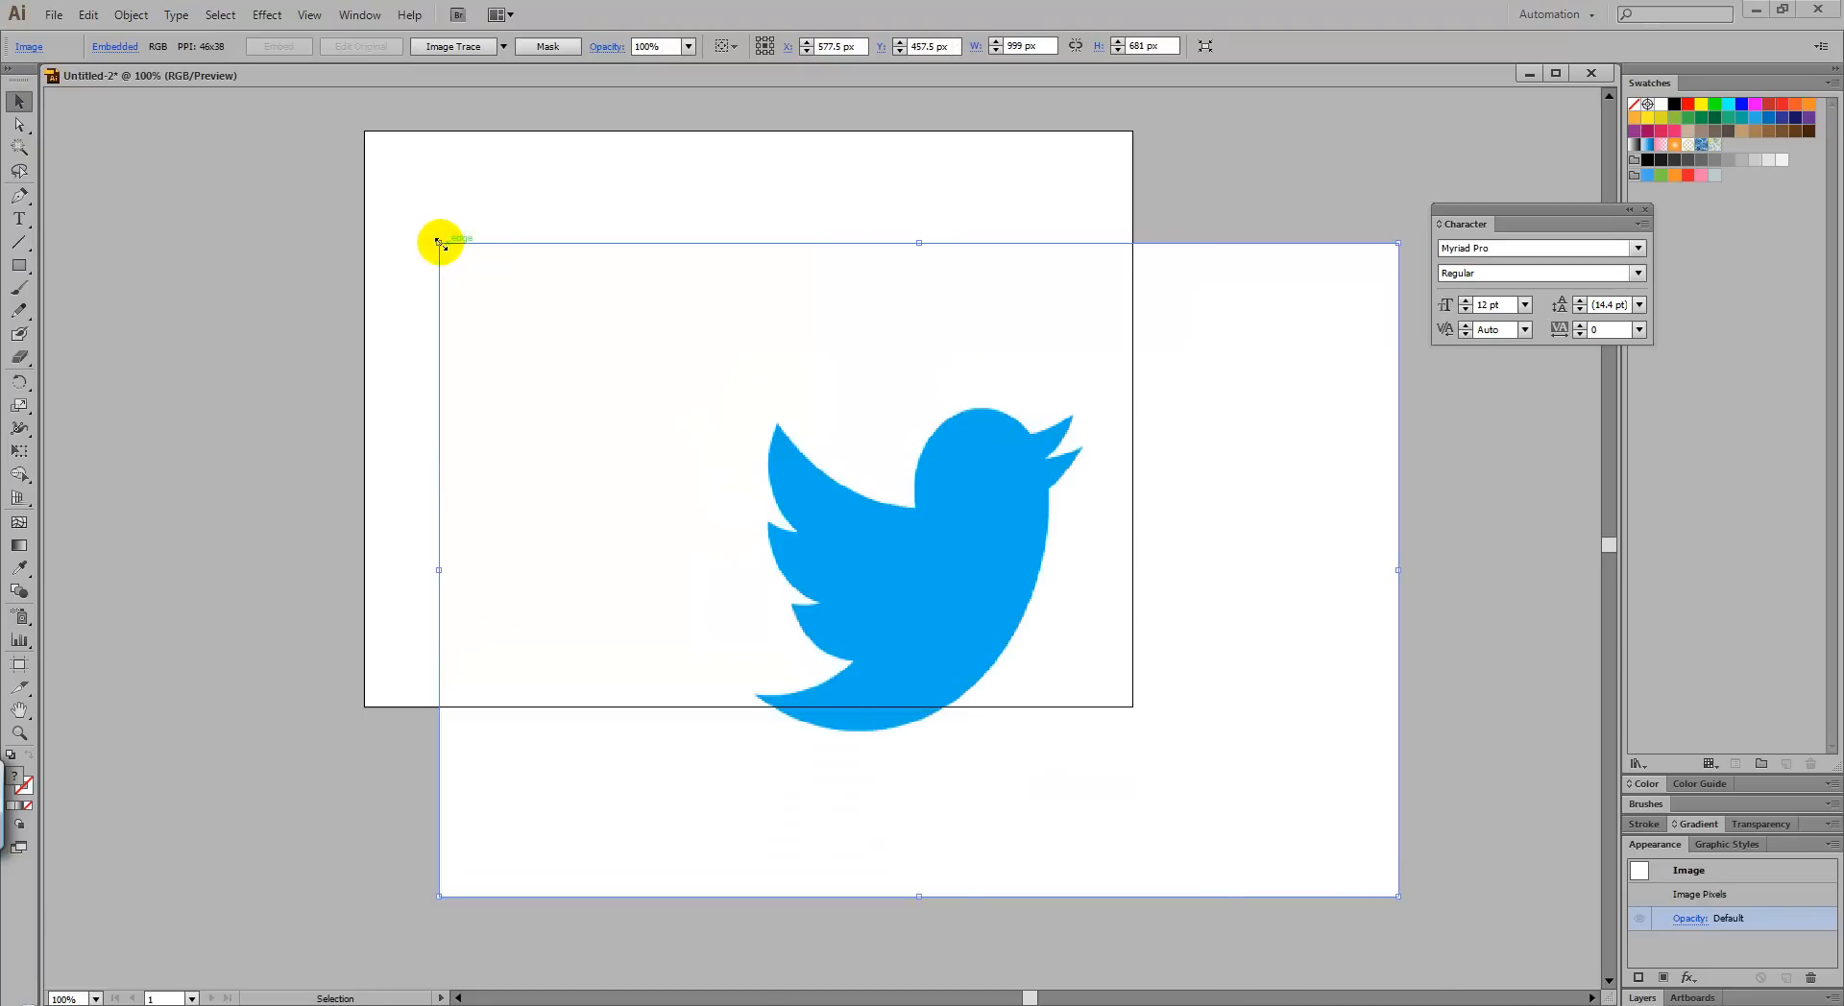
{"action": "left_click_drag", "start_coordinate": [442, 244], "coordinate": [716, 399]}
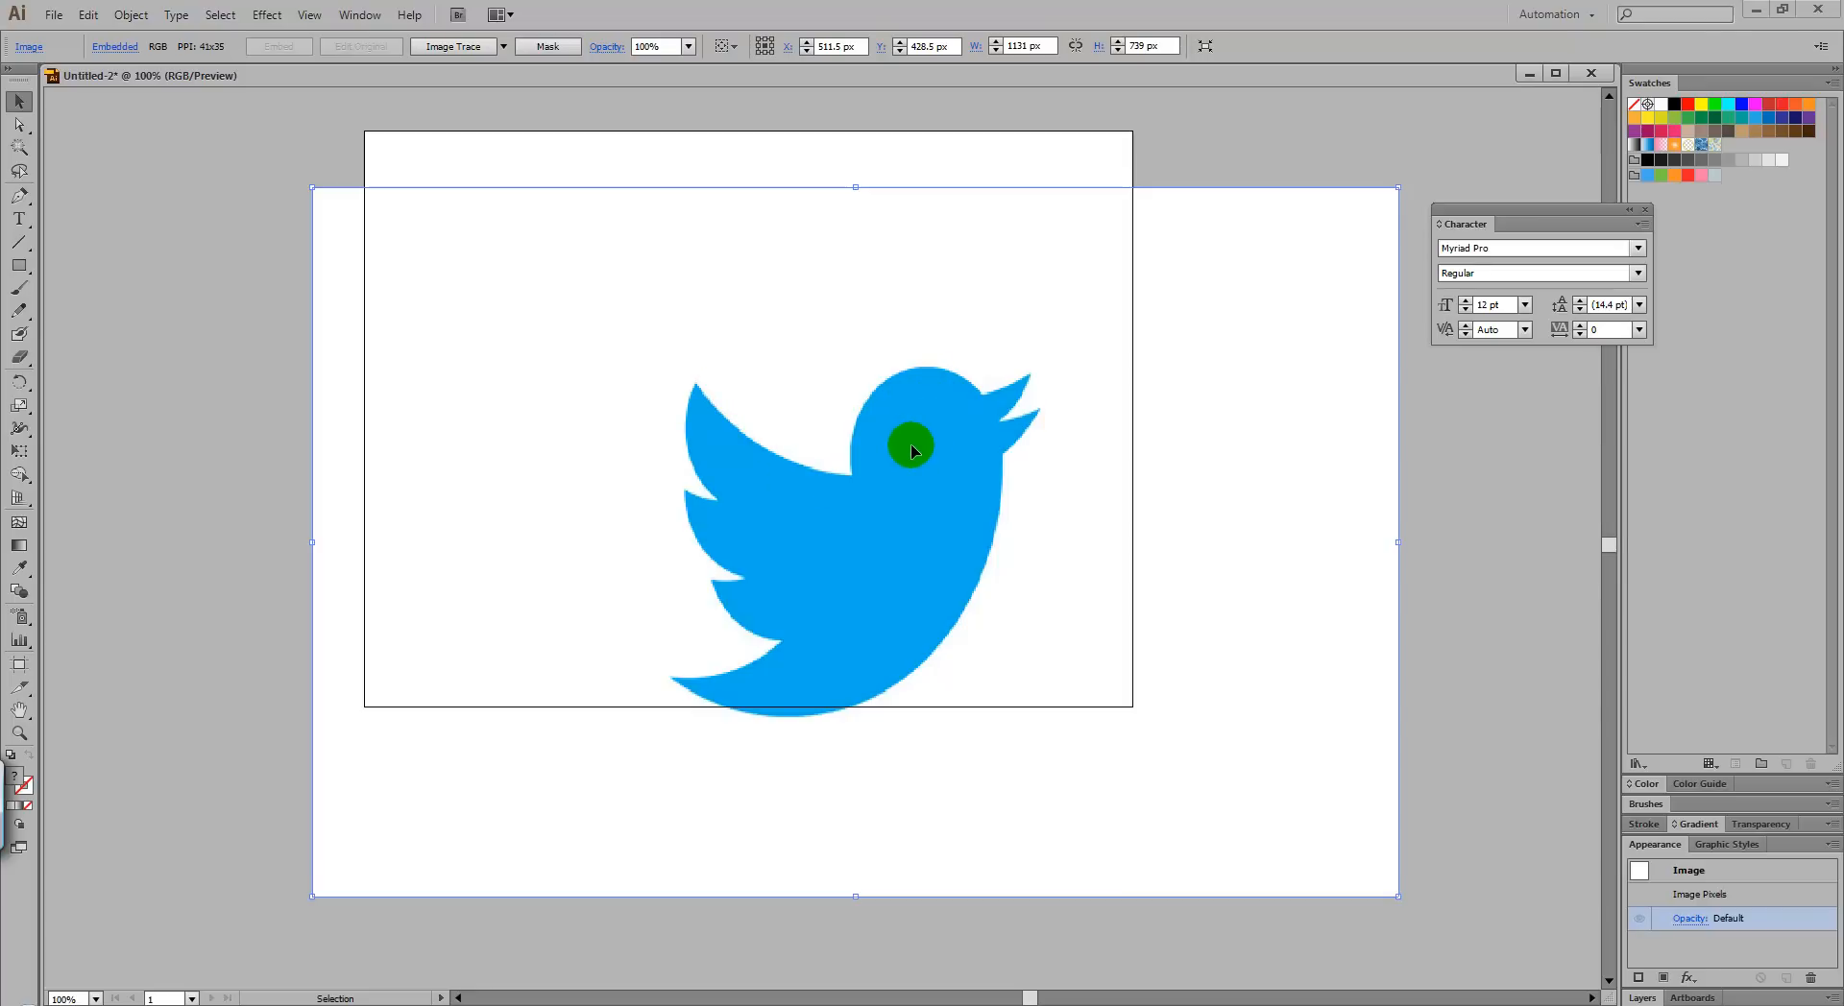
{"action": "mouse_move", "coordinate": [939, 503]}
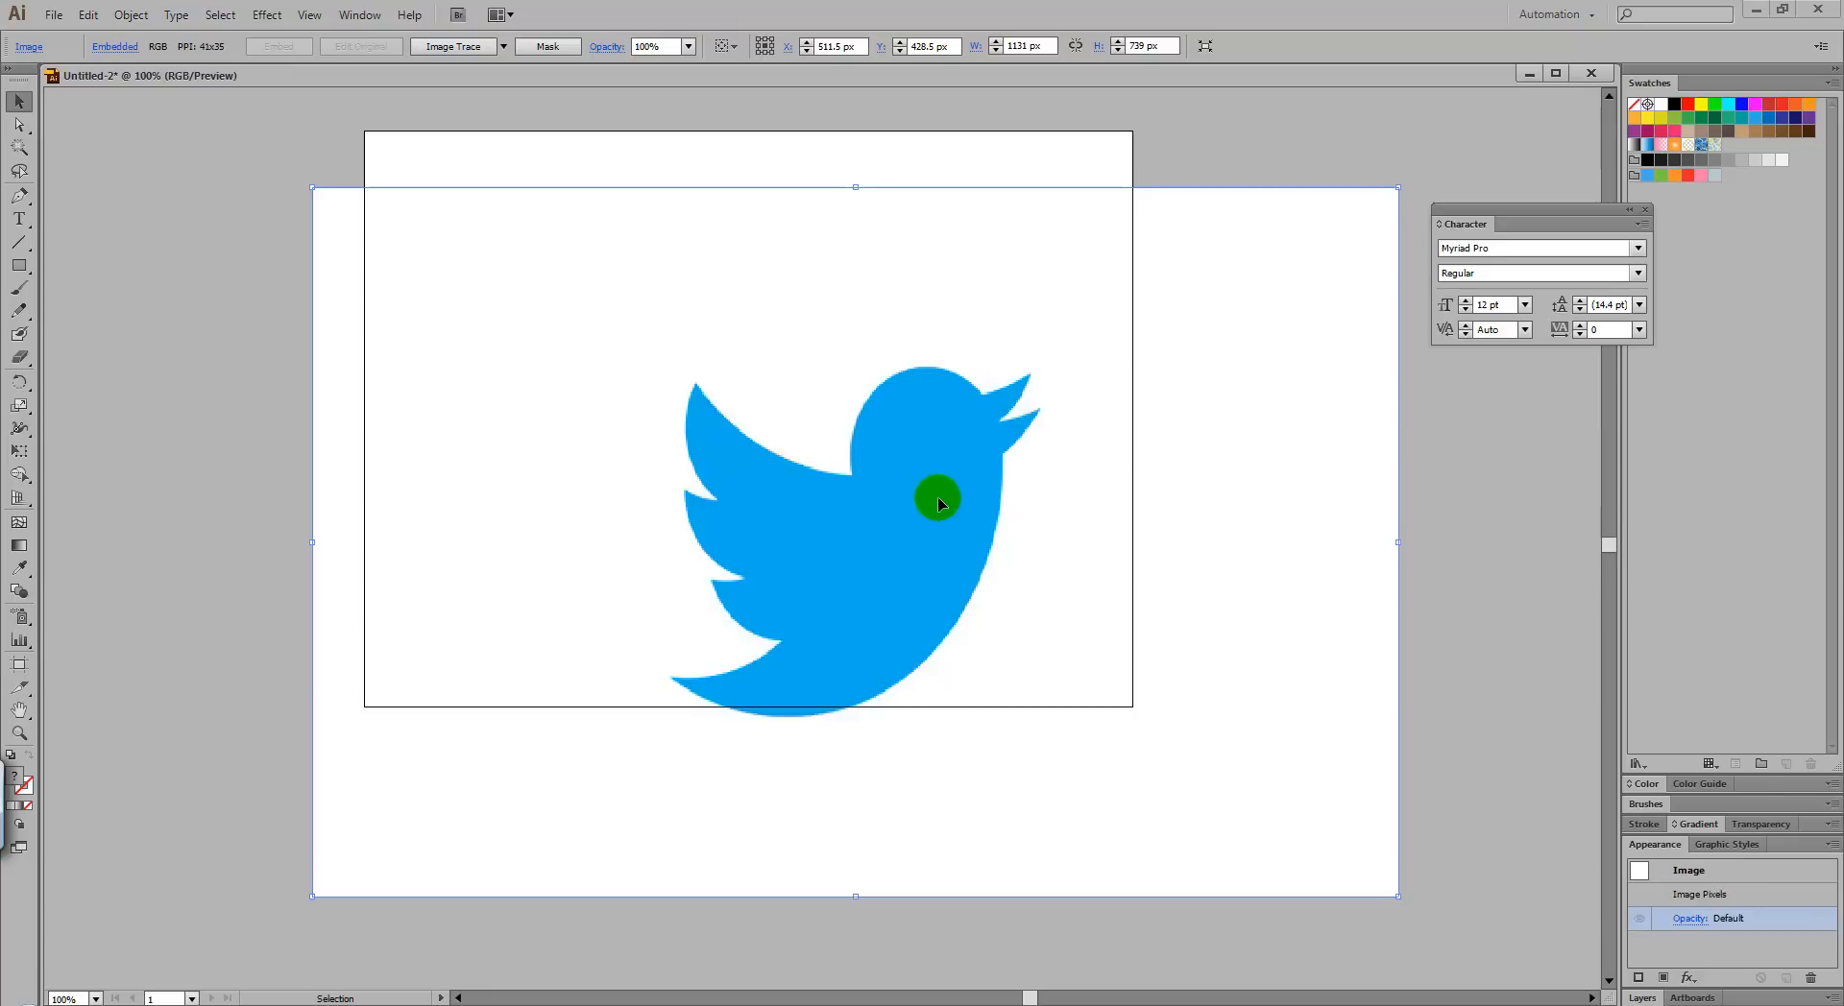
{"action": "mouse_move", "coordinate": [959, 476]}
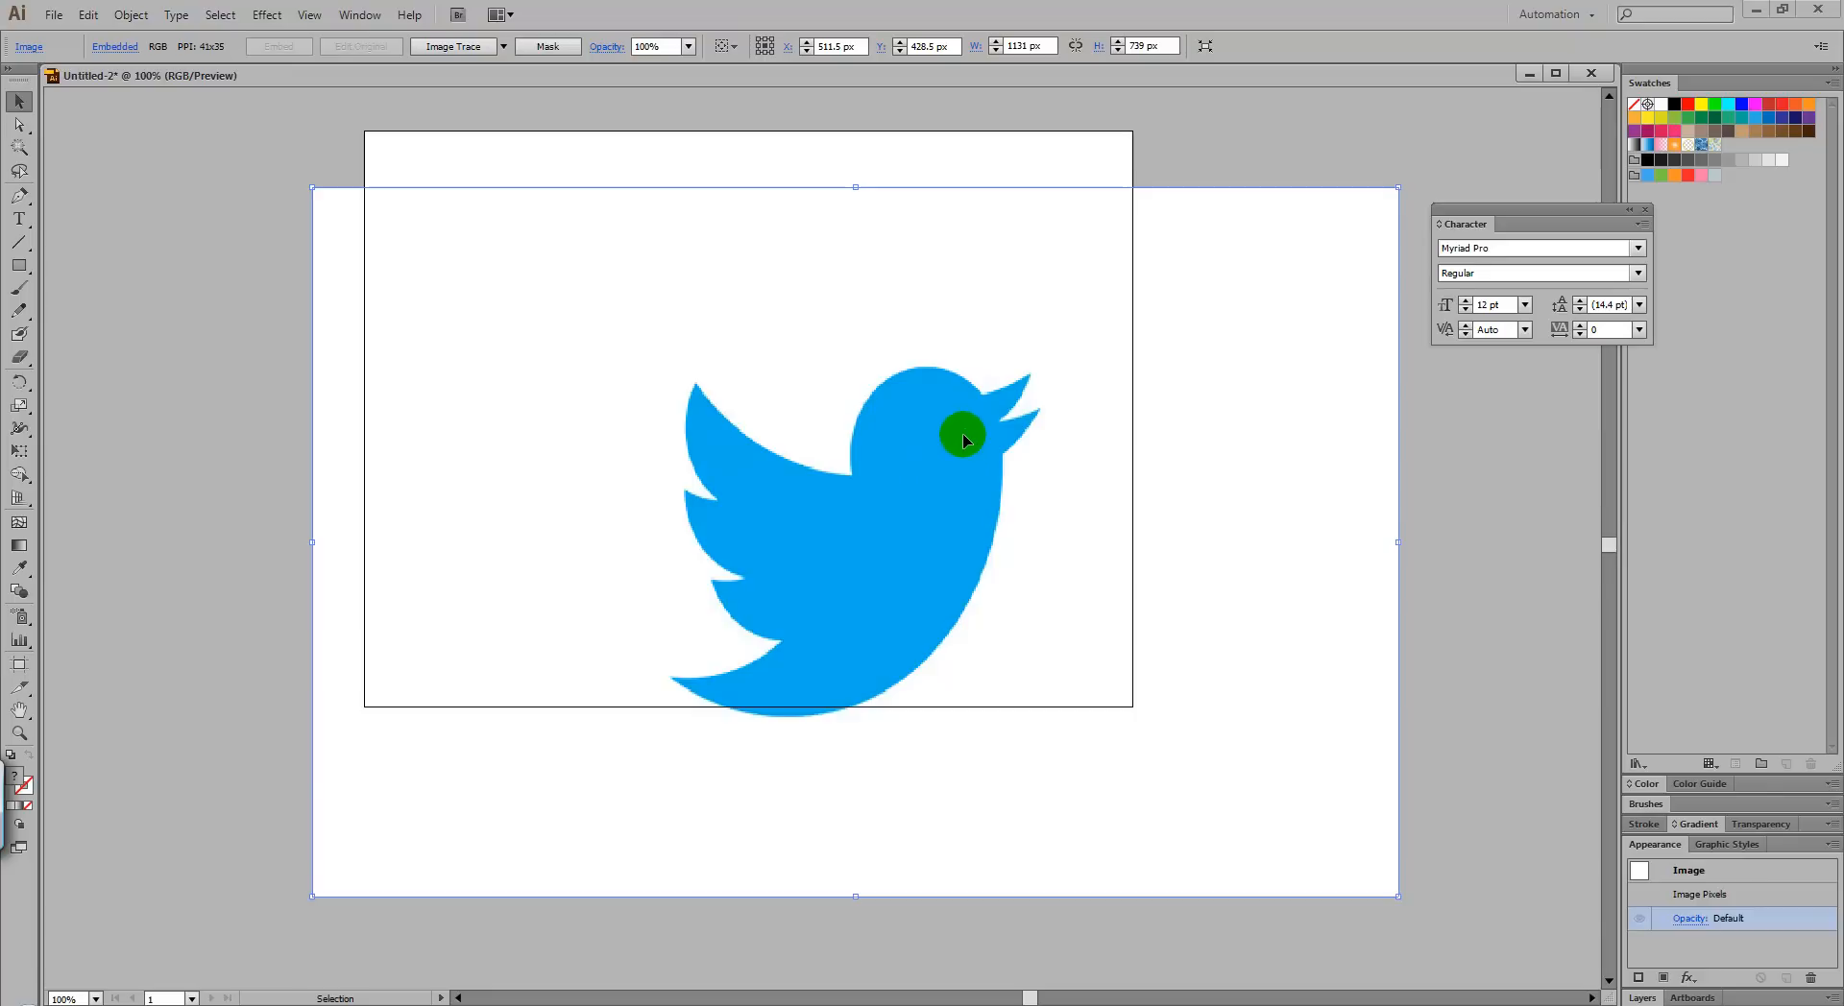
{"action": "mouse_move", "coordinate": [982, 353]}
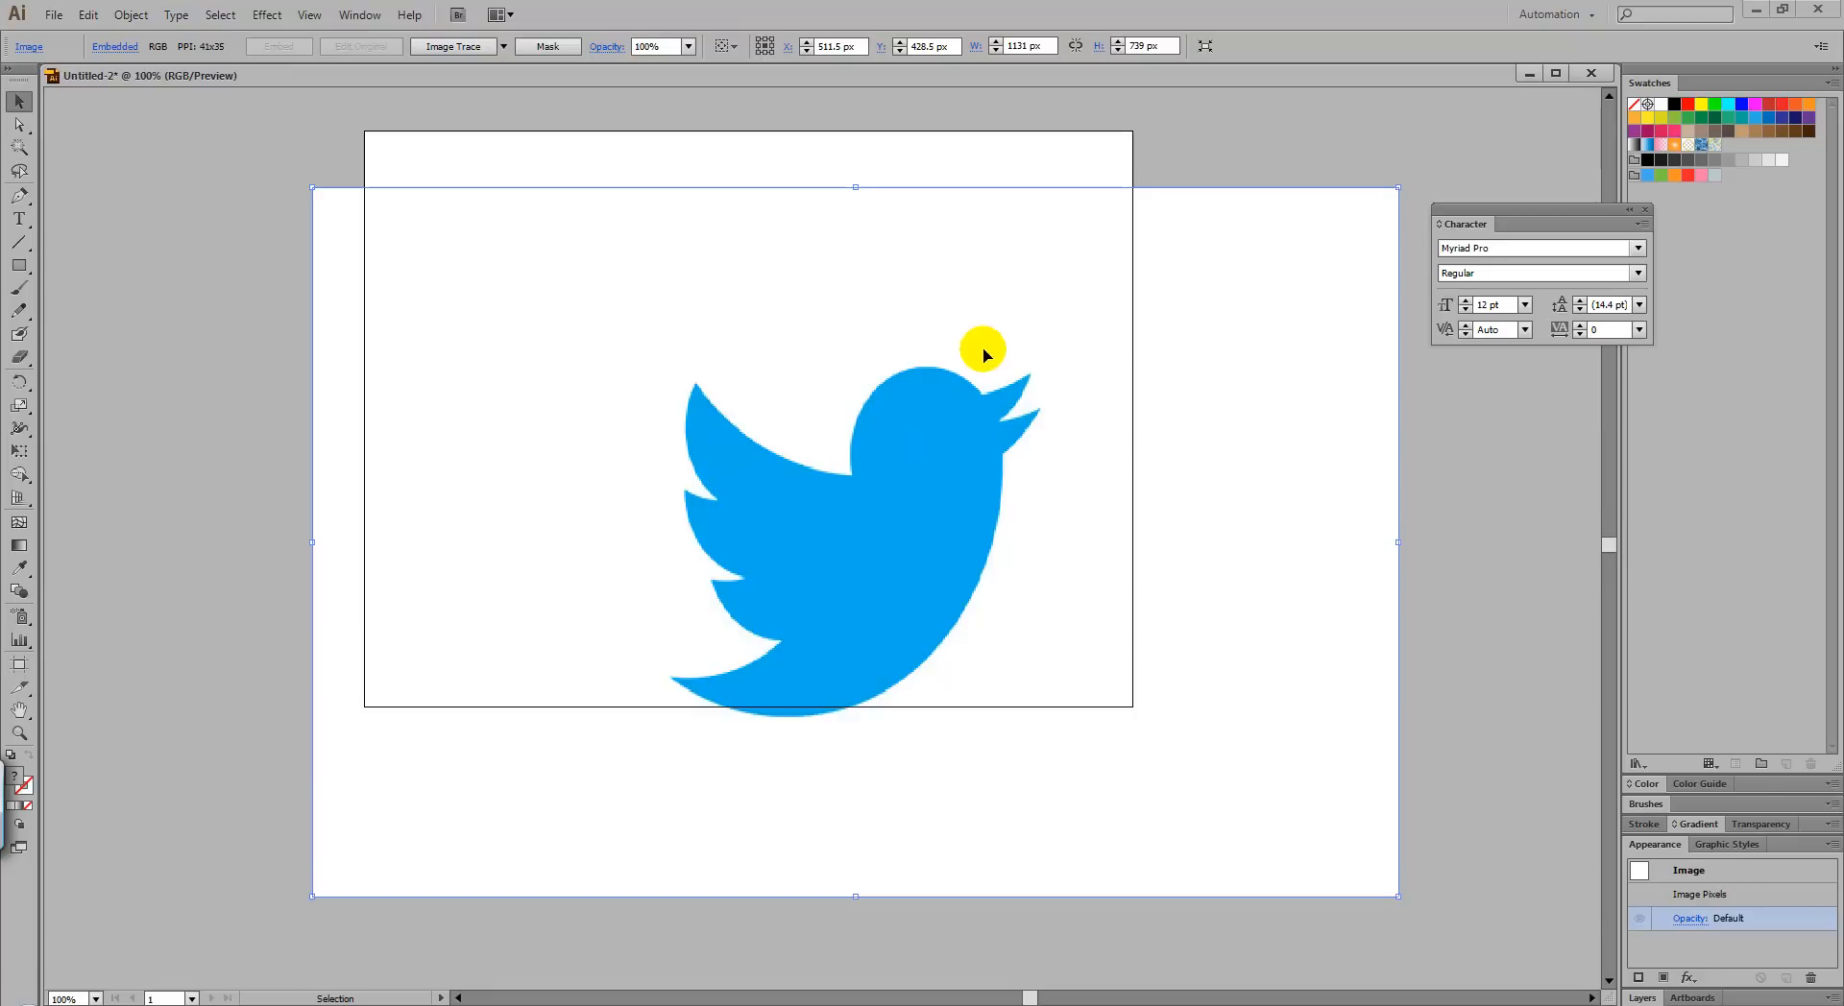
{"action": "mouse_move", "coordinate": [1047, 343]}
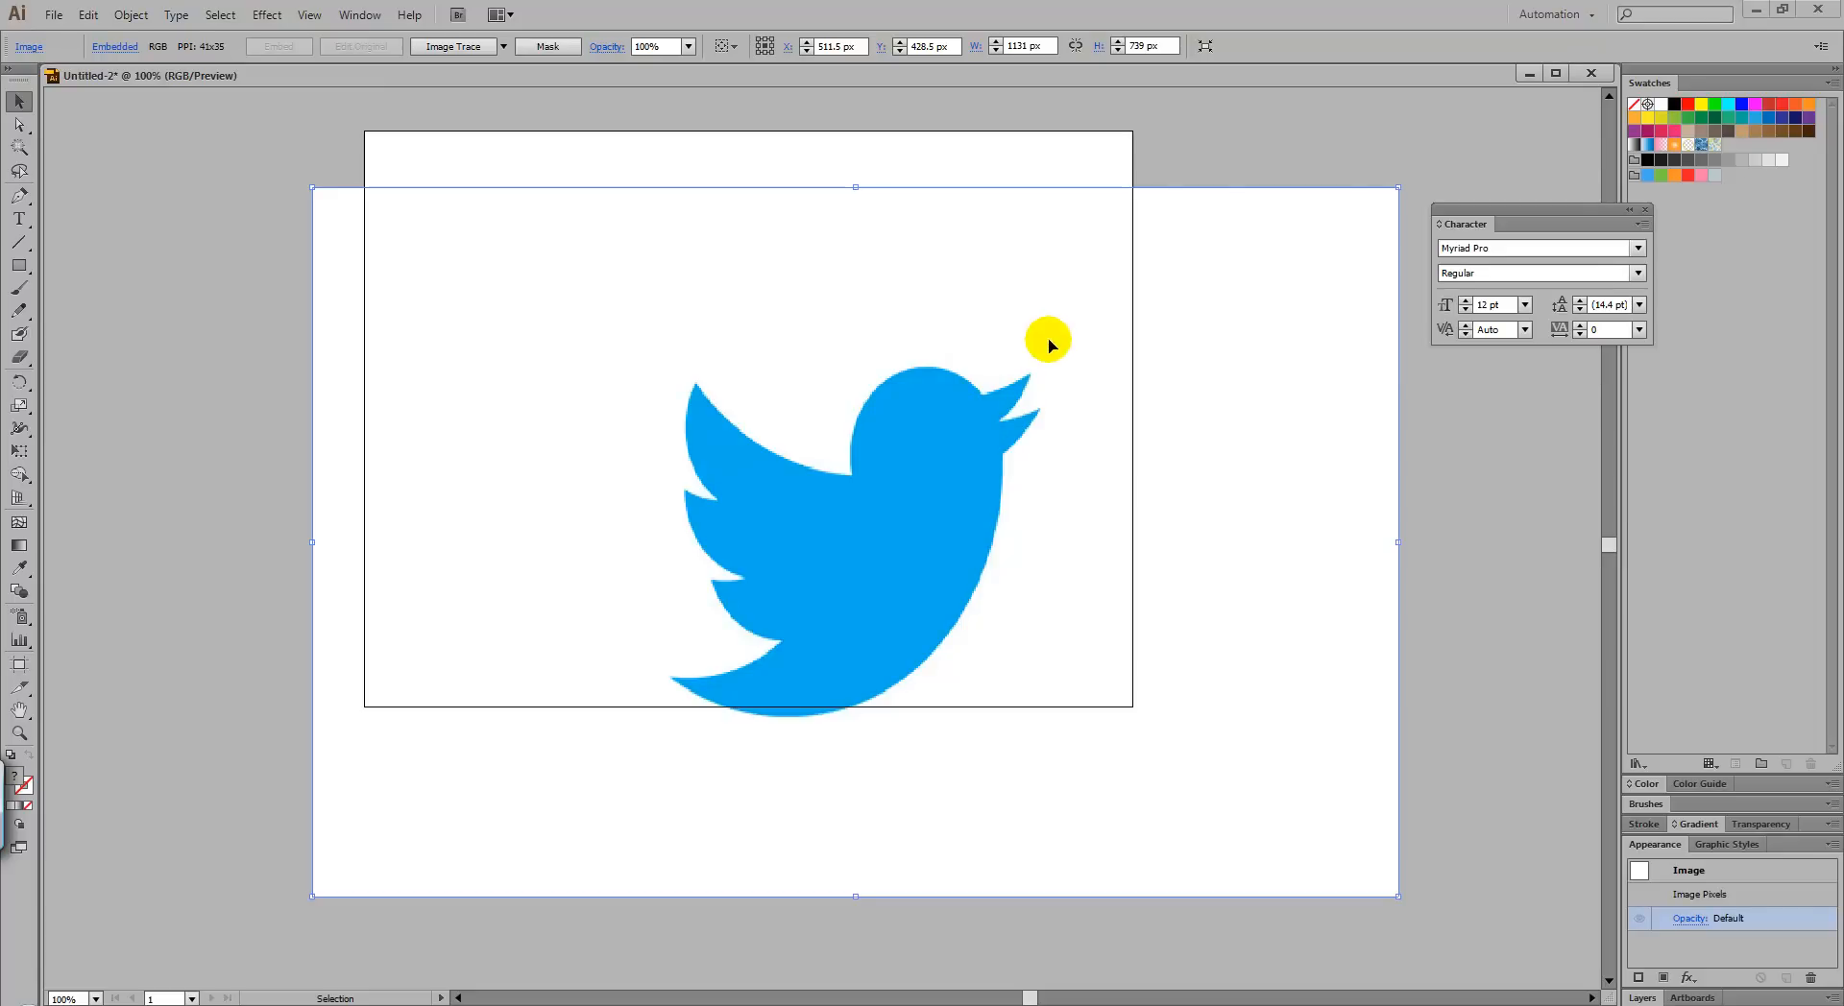
{"action": "mouse_move", "coordinate": [1055, 334]}
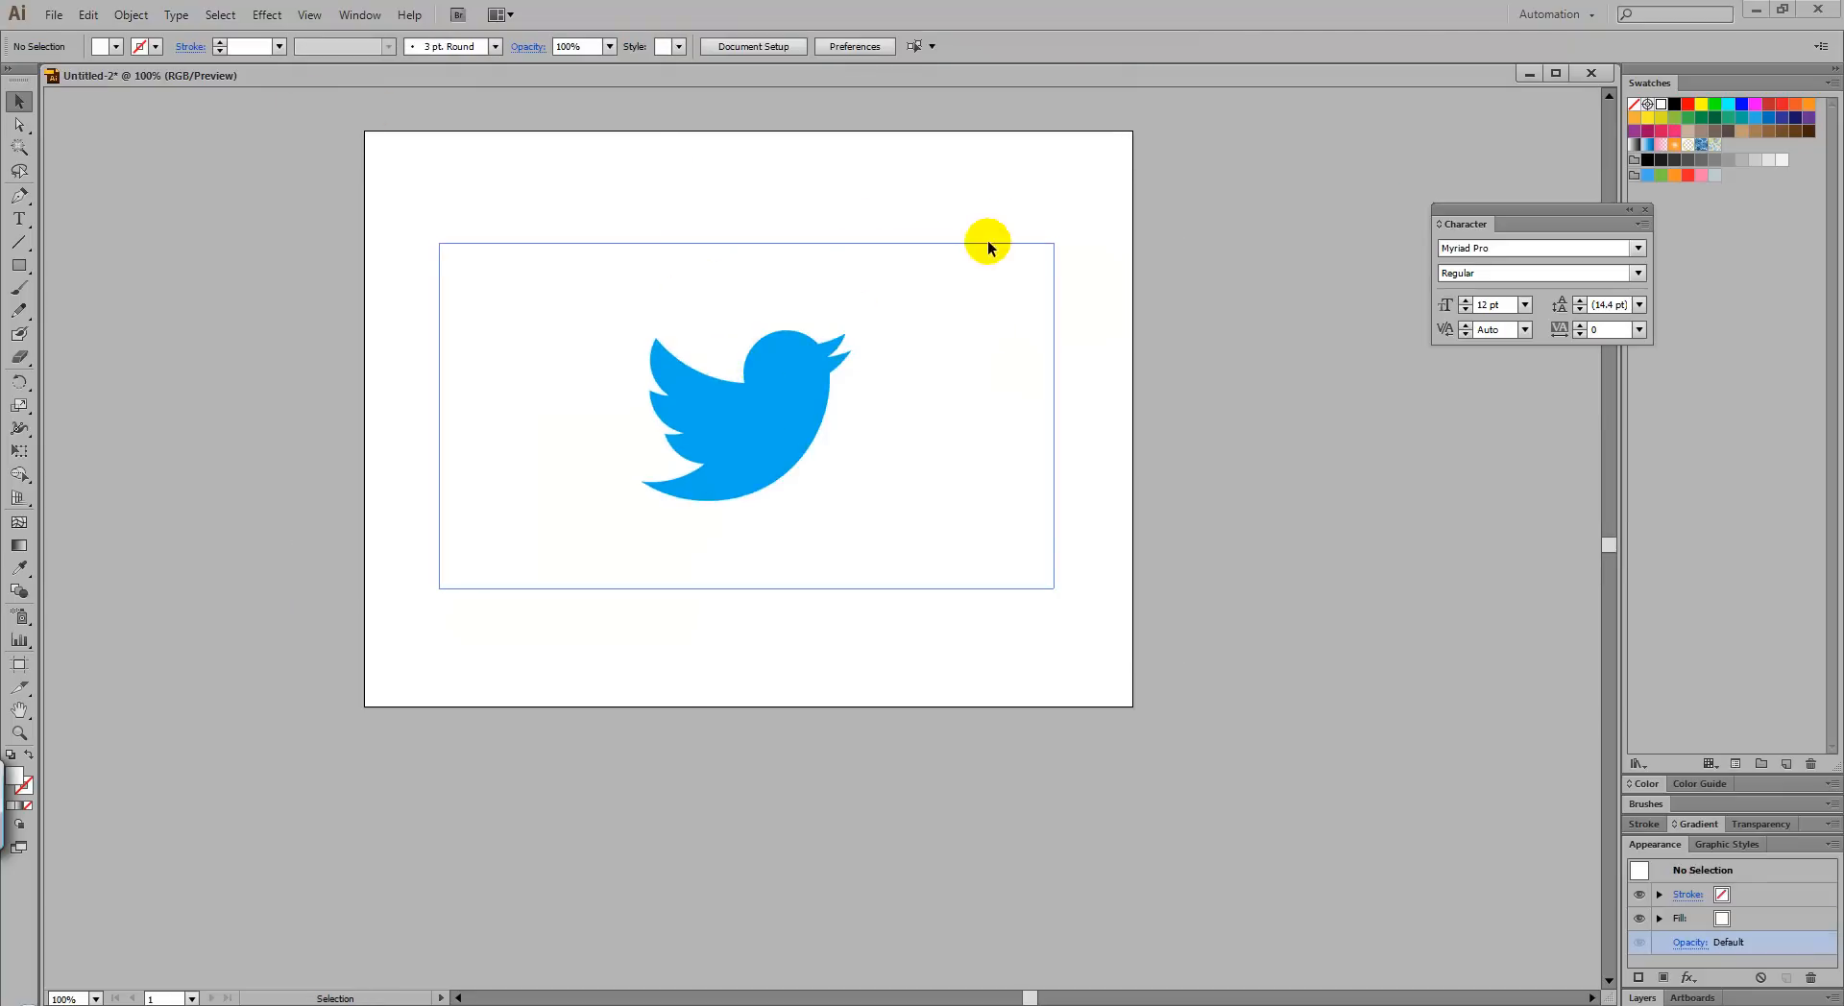
Apply the Image Trace Silhouettes preset so the bird becomes solid black
{"action": "left_click", "coordinate": [747, 411]}
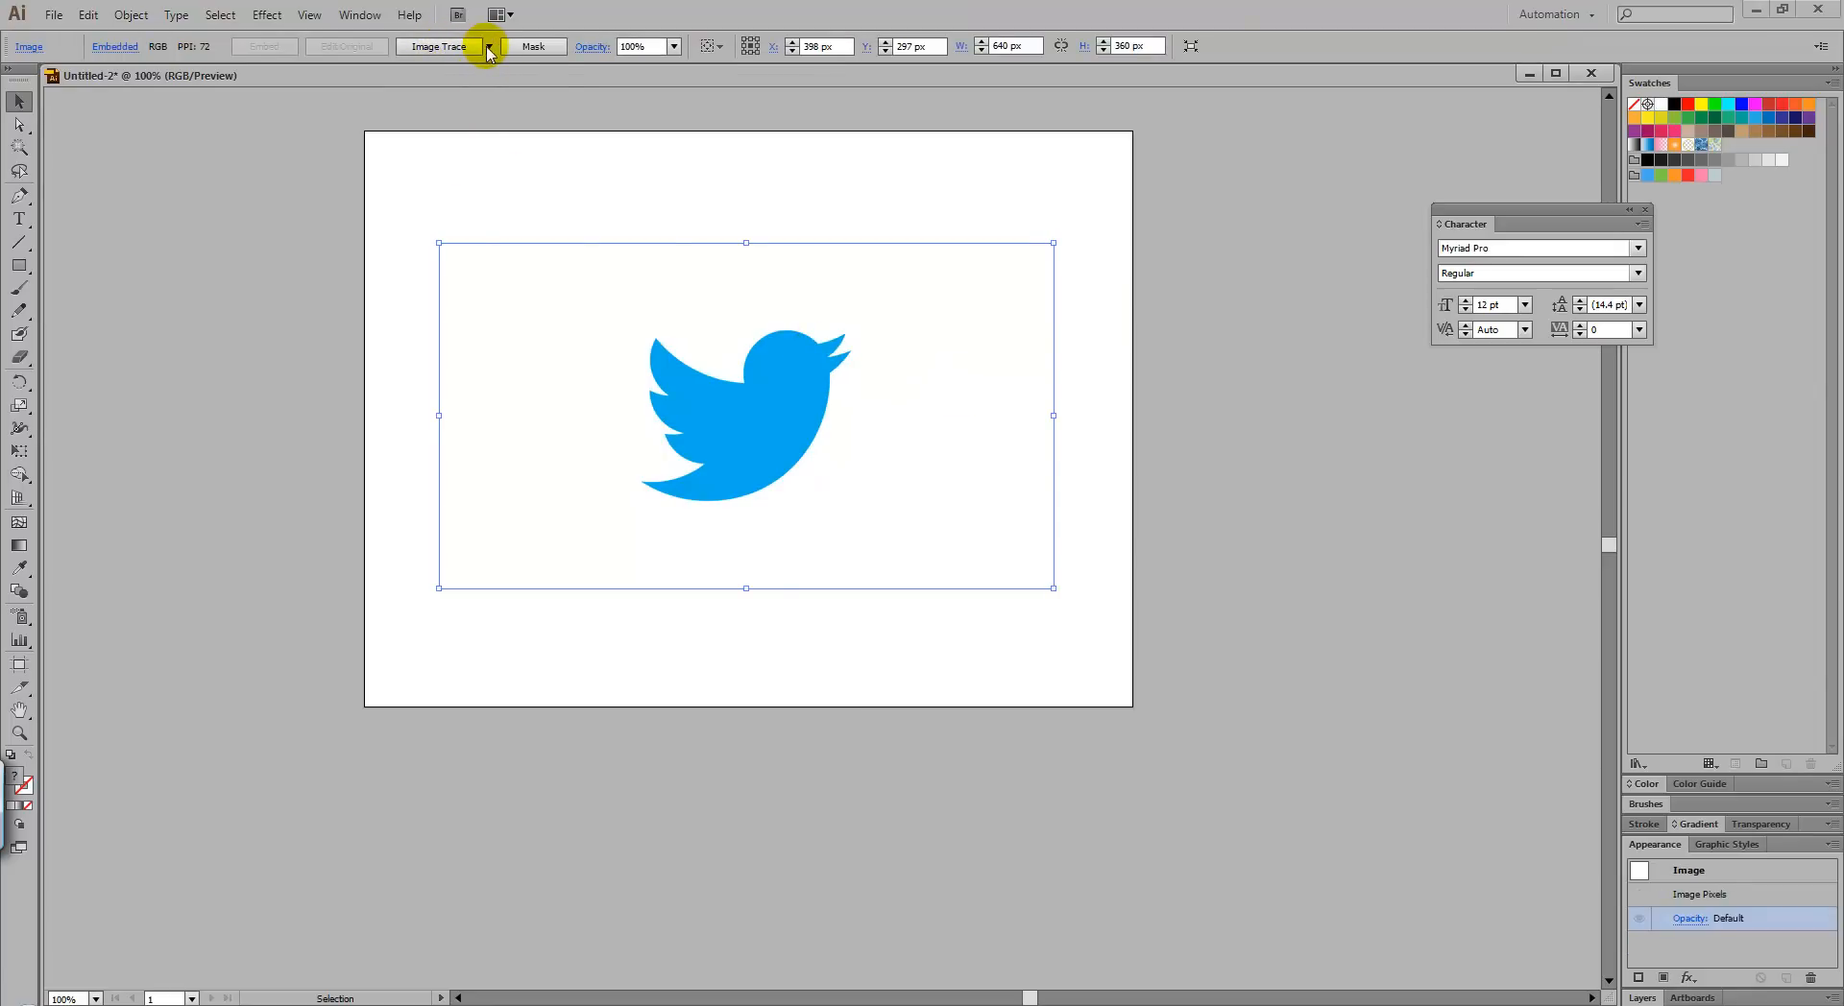
{"action": "left_click", "coordinate": [486, 46]}
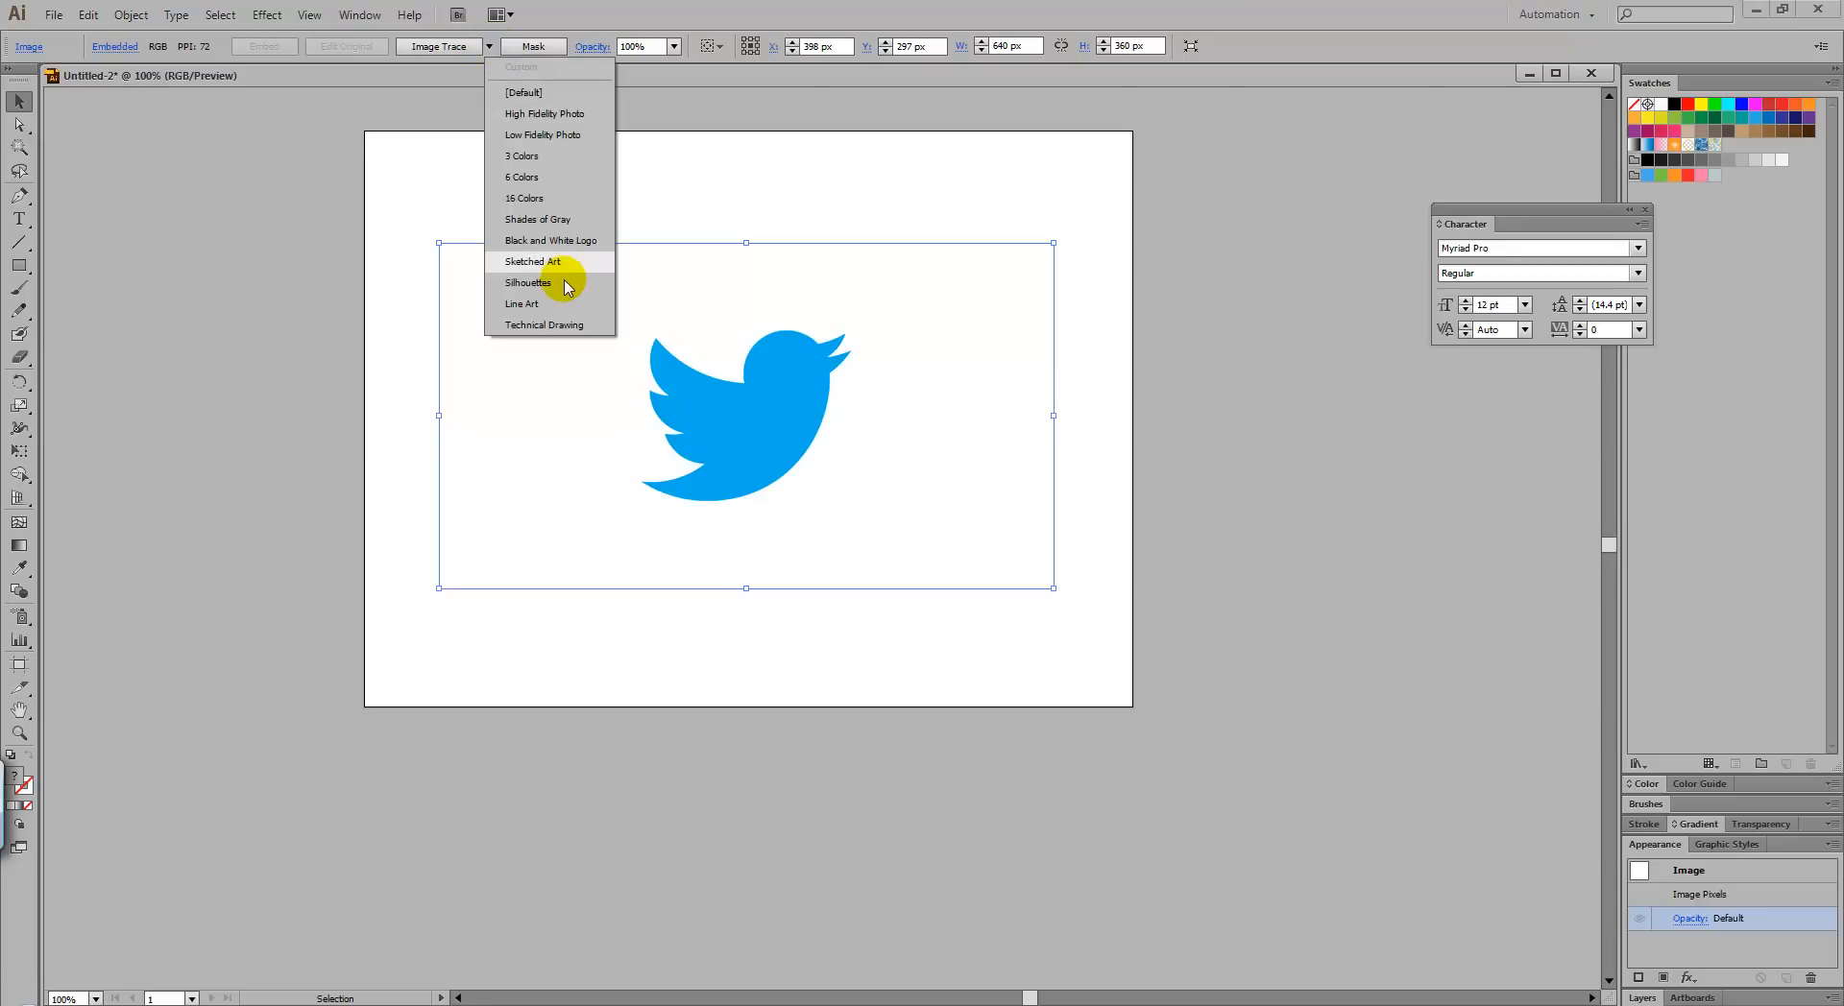
{"action": "left_click", "coordinate": [529, 282]}
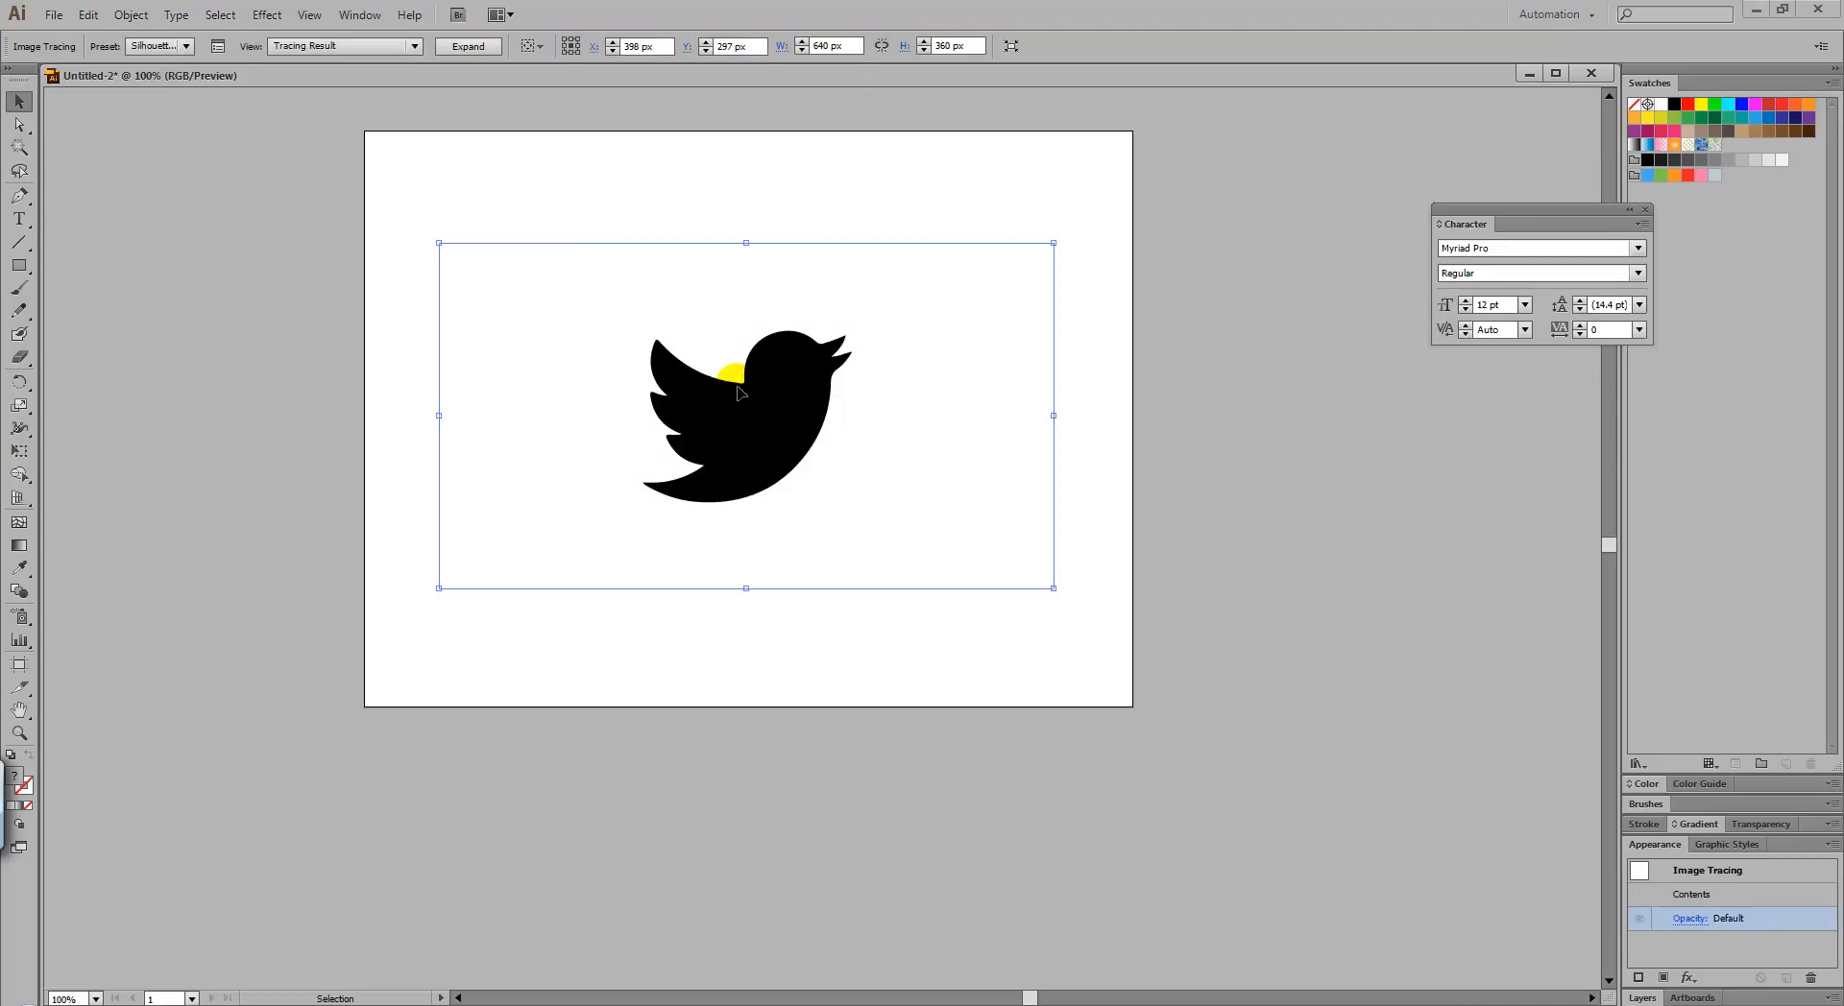
Expand the trace into editable paths via Object > Expand and ungroup them
{"action": "left_click", "coordinate": [130, 14]}
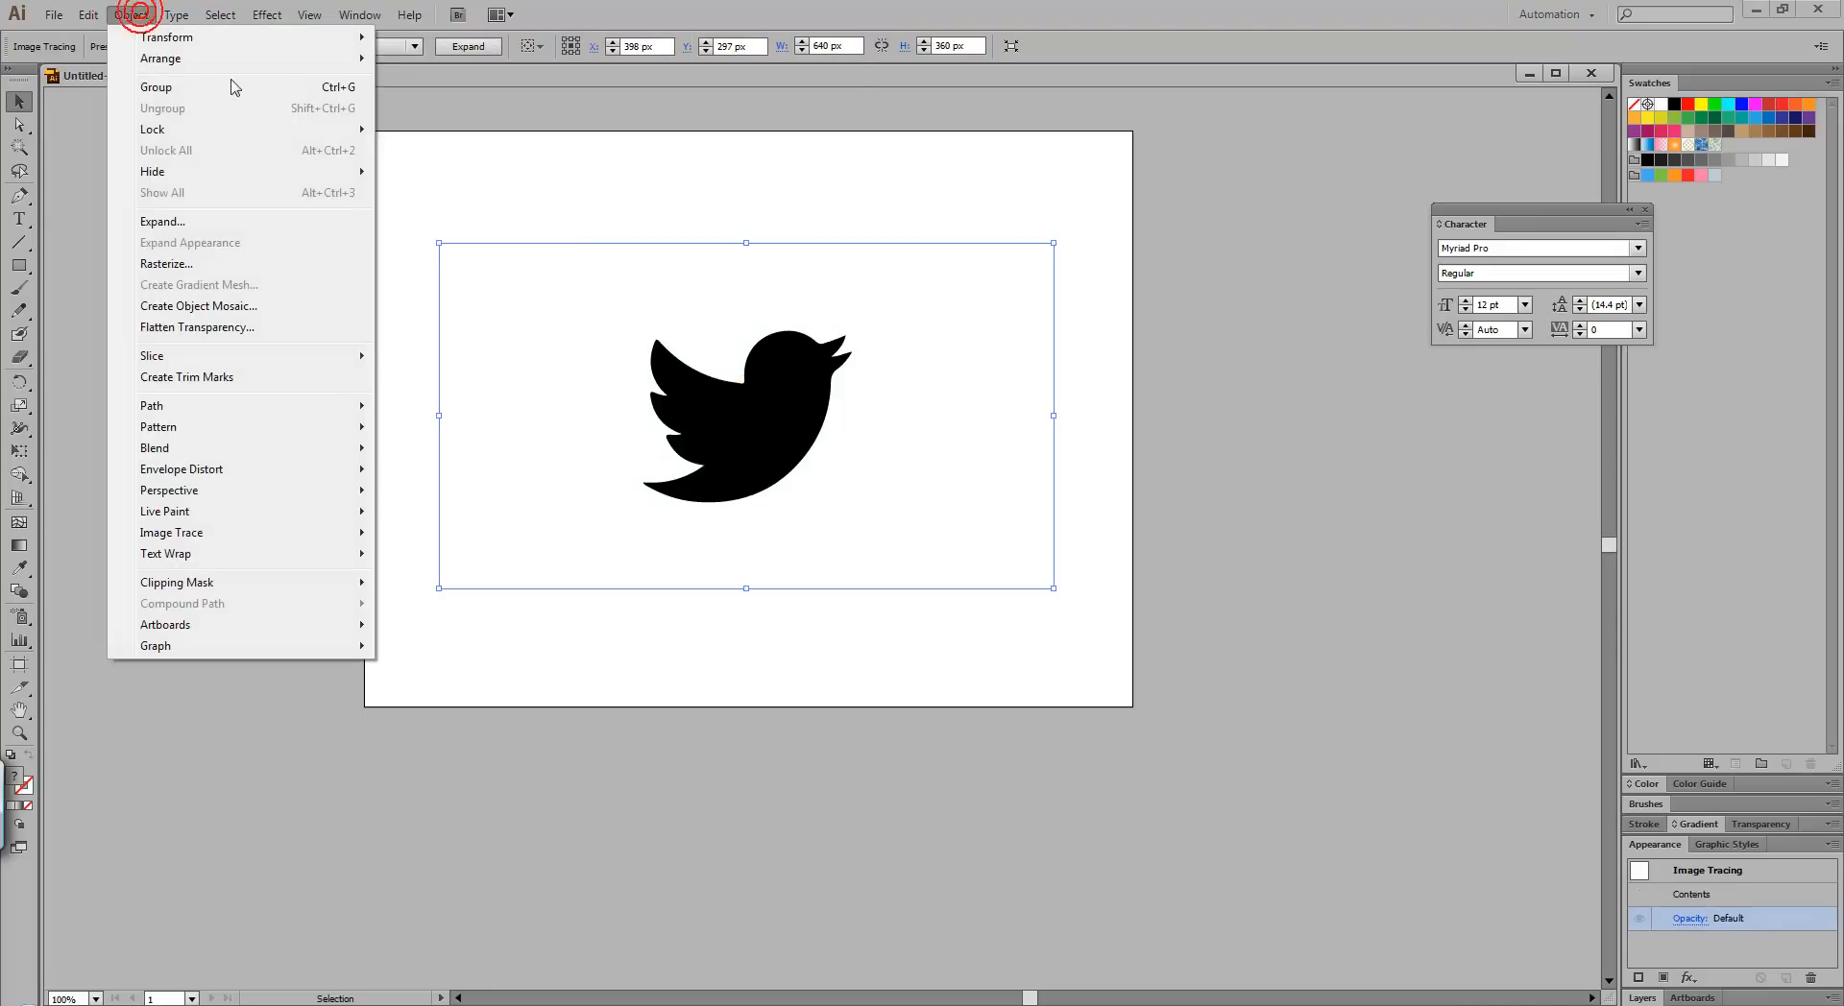
{"action": "left_click", "coordinate": [161, 221]}
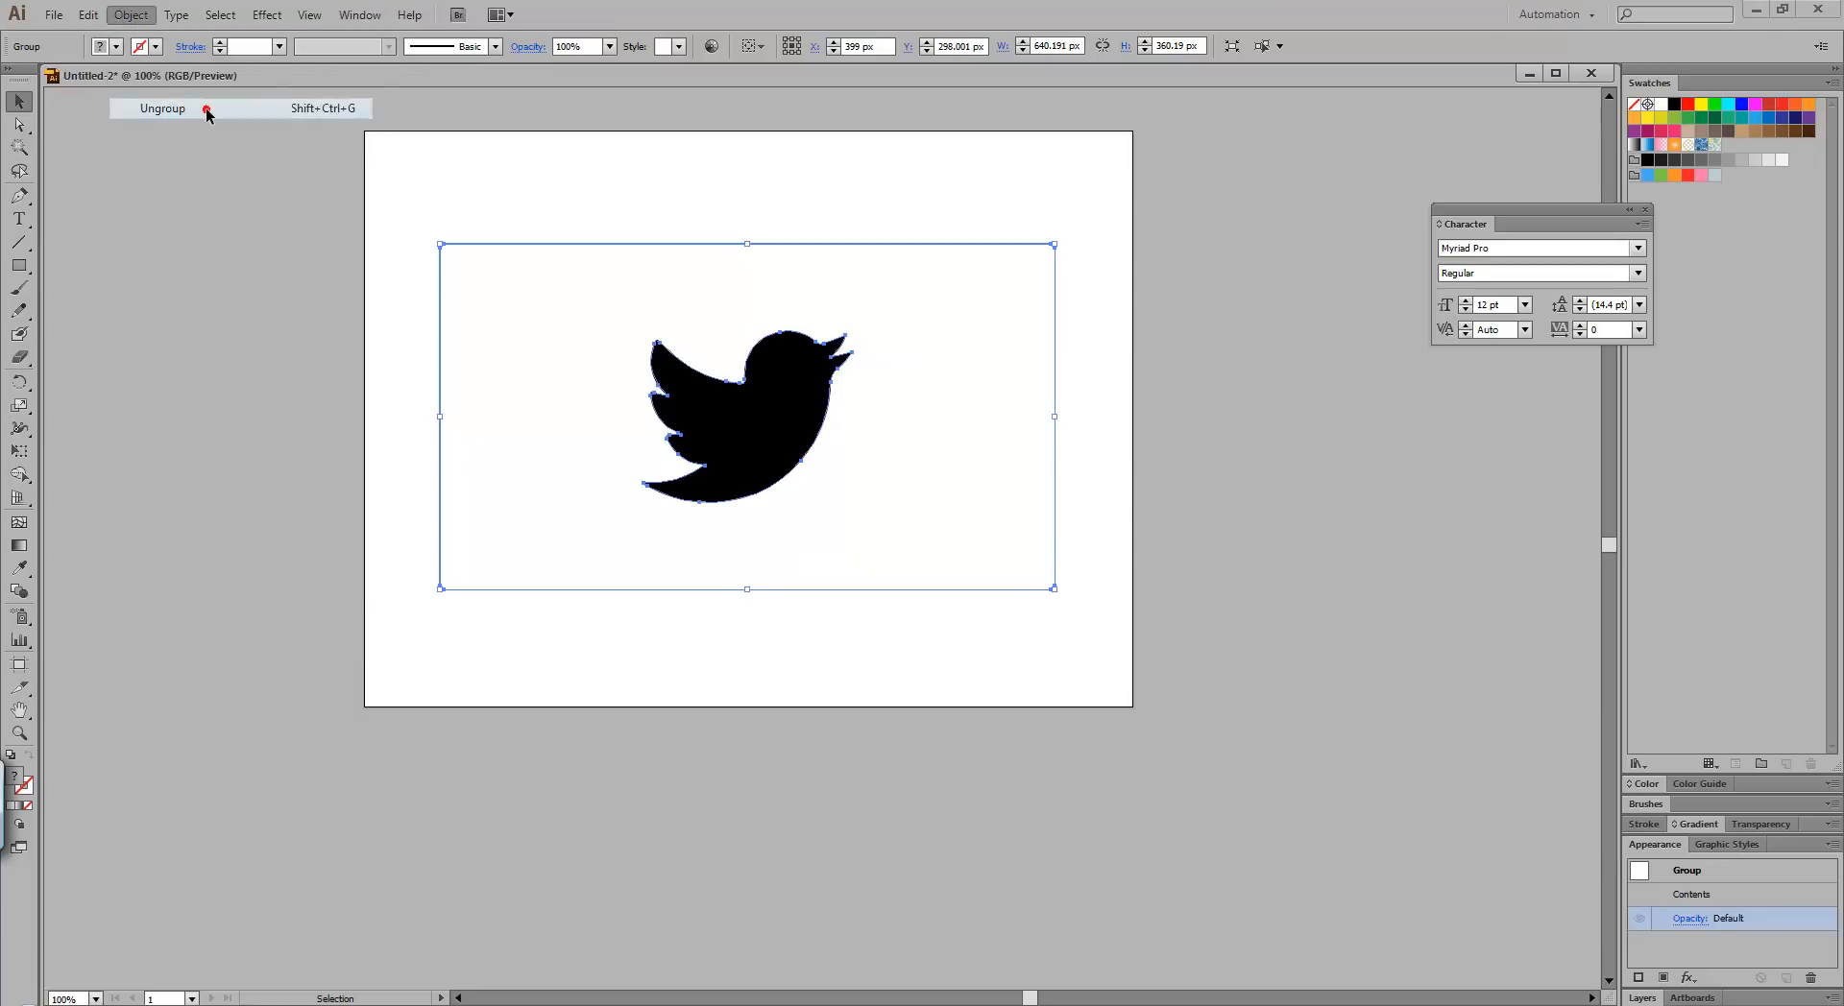
{"action": "left_click", "coordinate": [161, 108]}
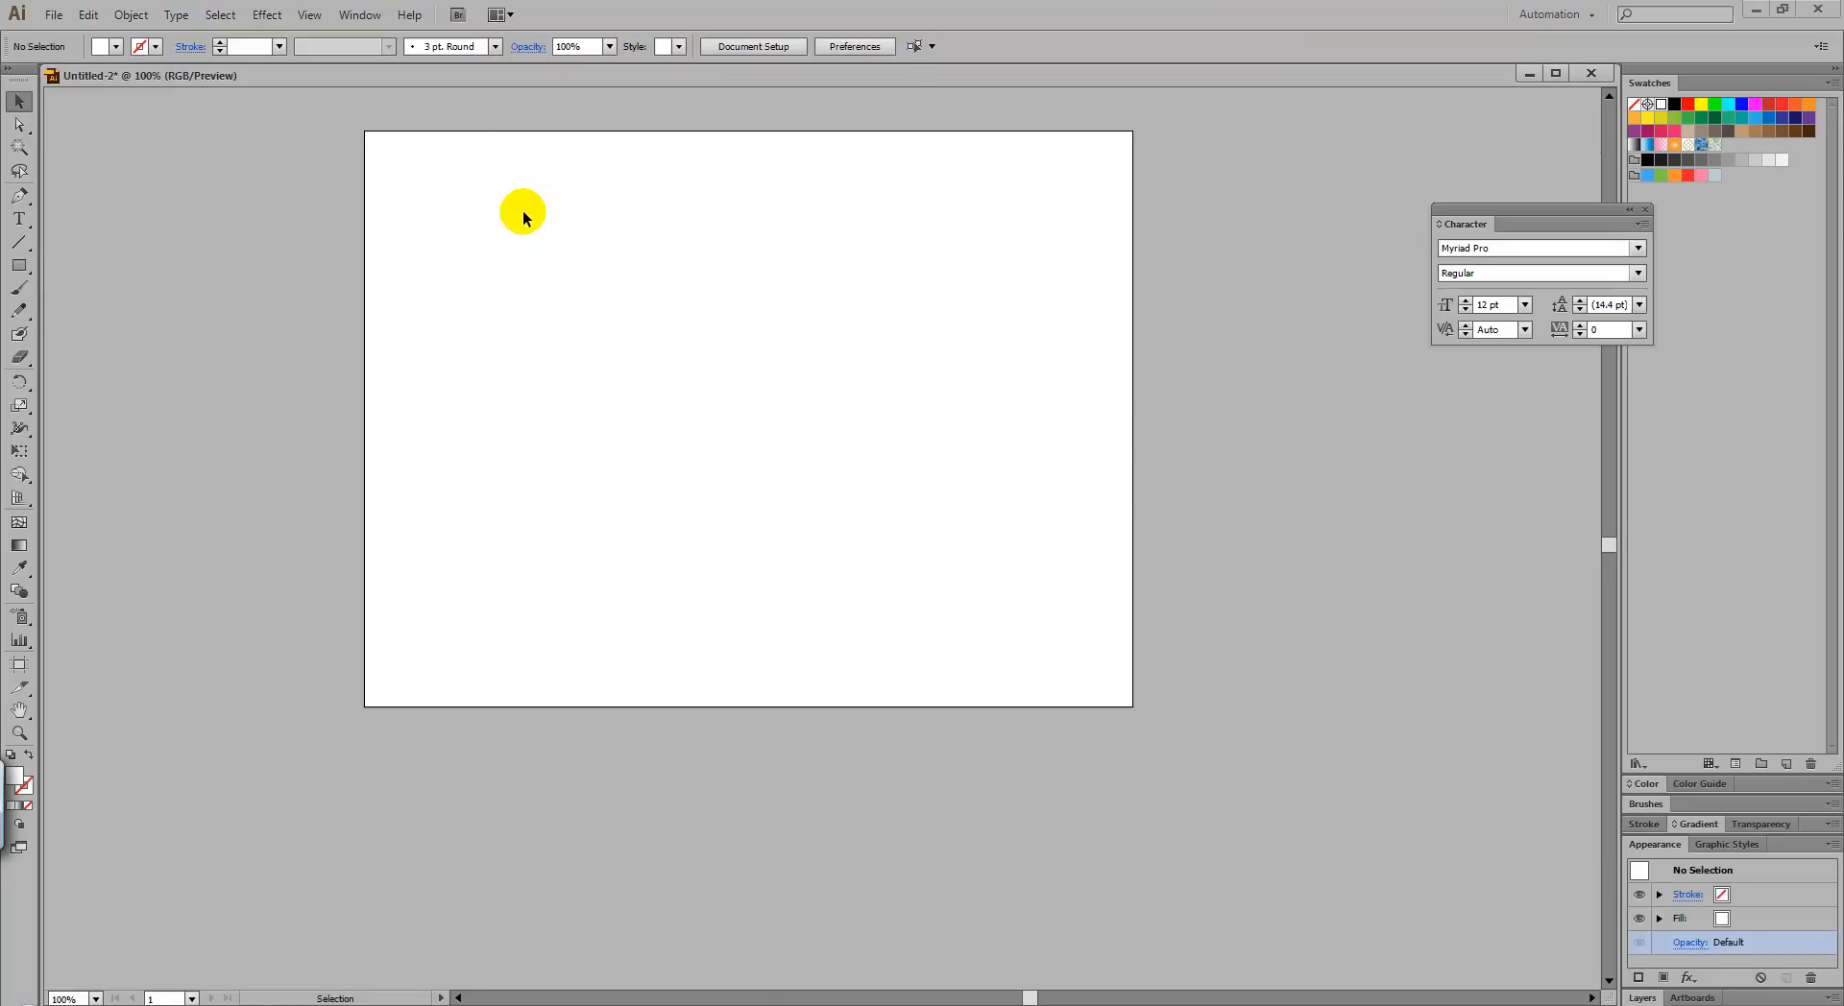
Select the bird's separate pieces and group them with Object > Group
{"action": "left_click", "coordinate": [128, 14]}
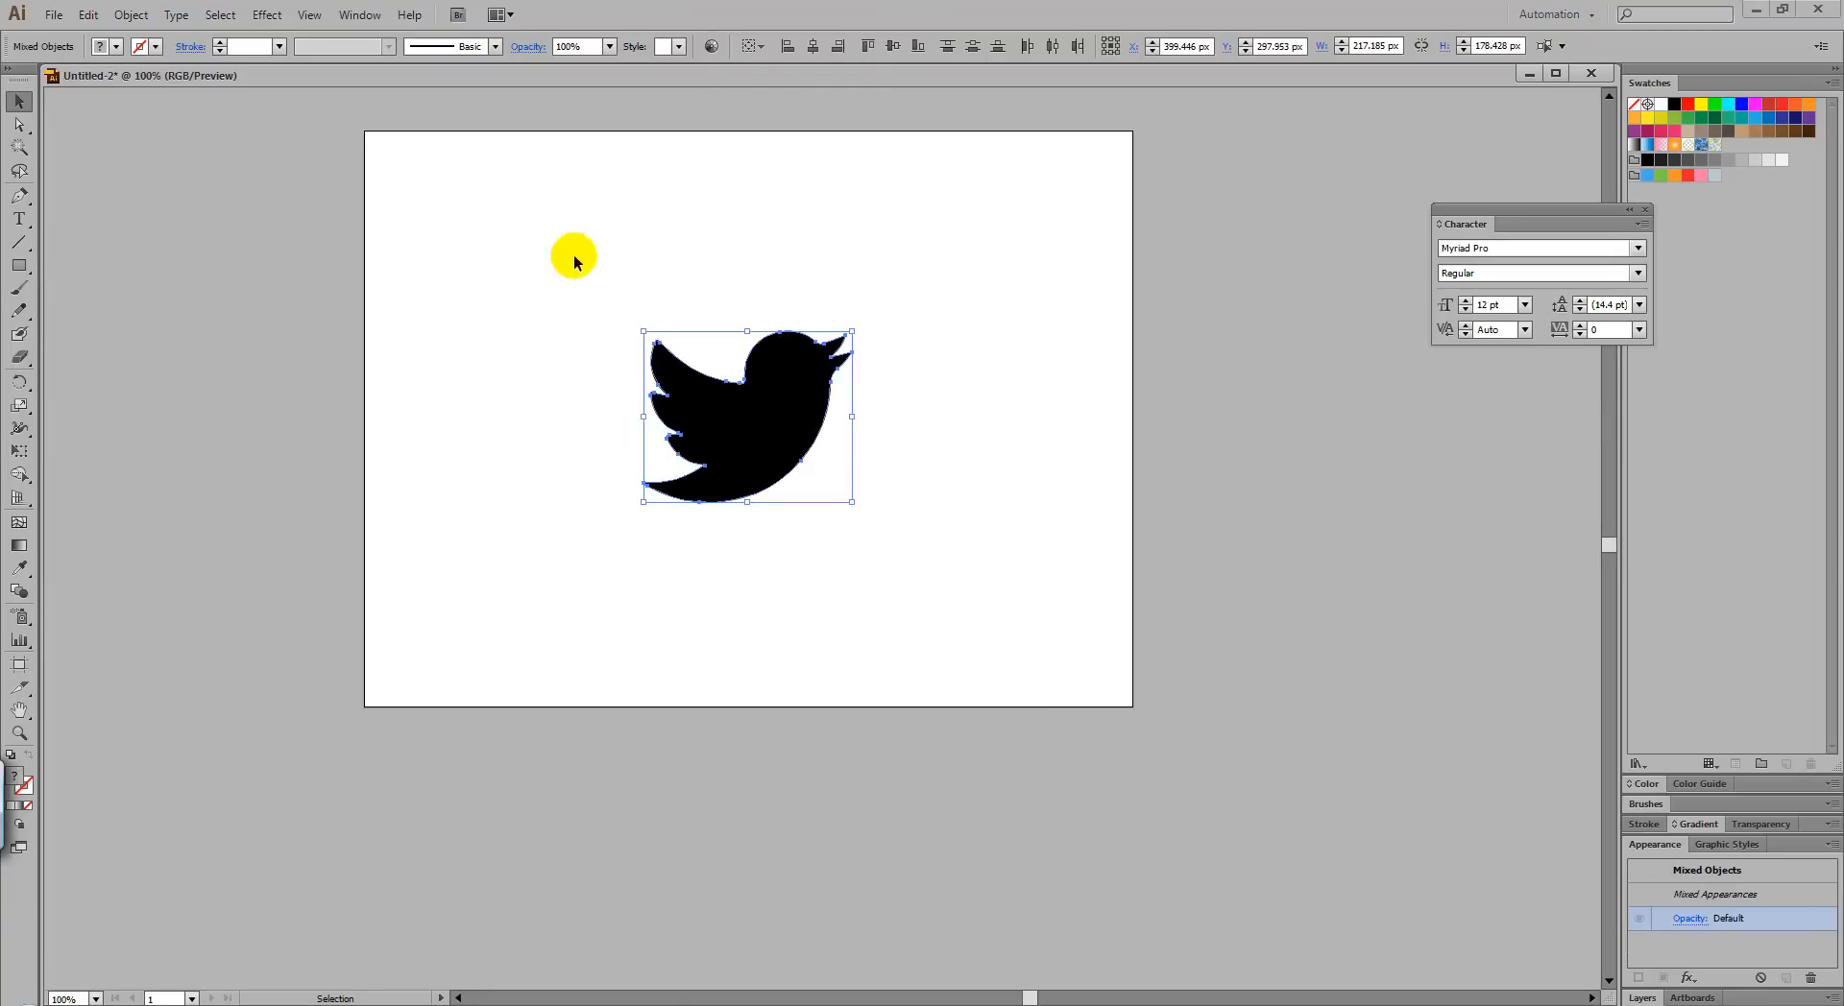
{"action": "left_click", "coordinate": [130, 13]}
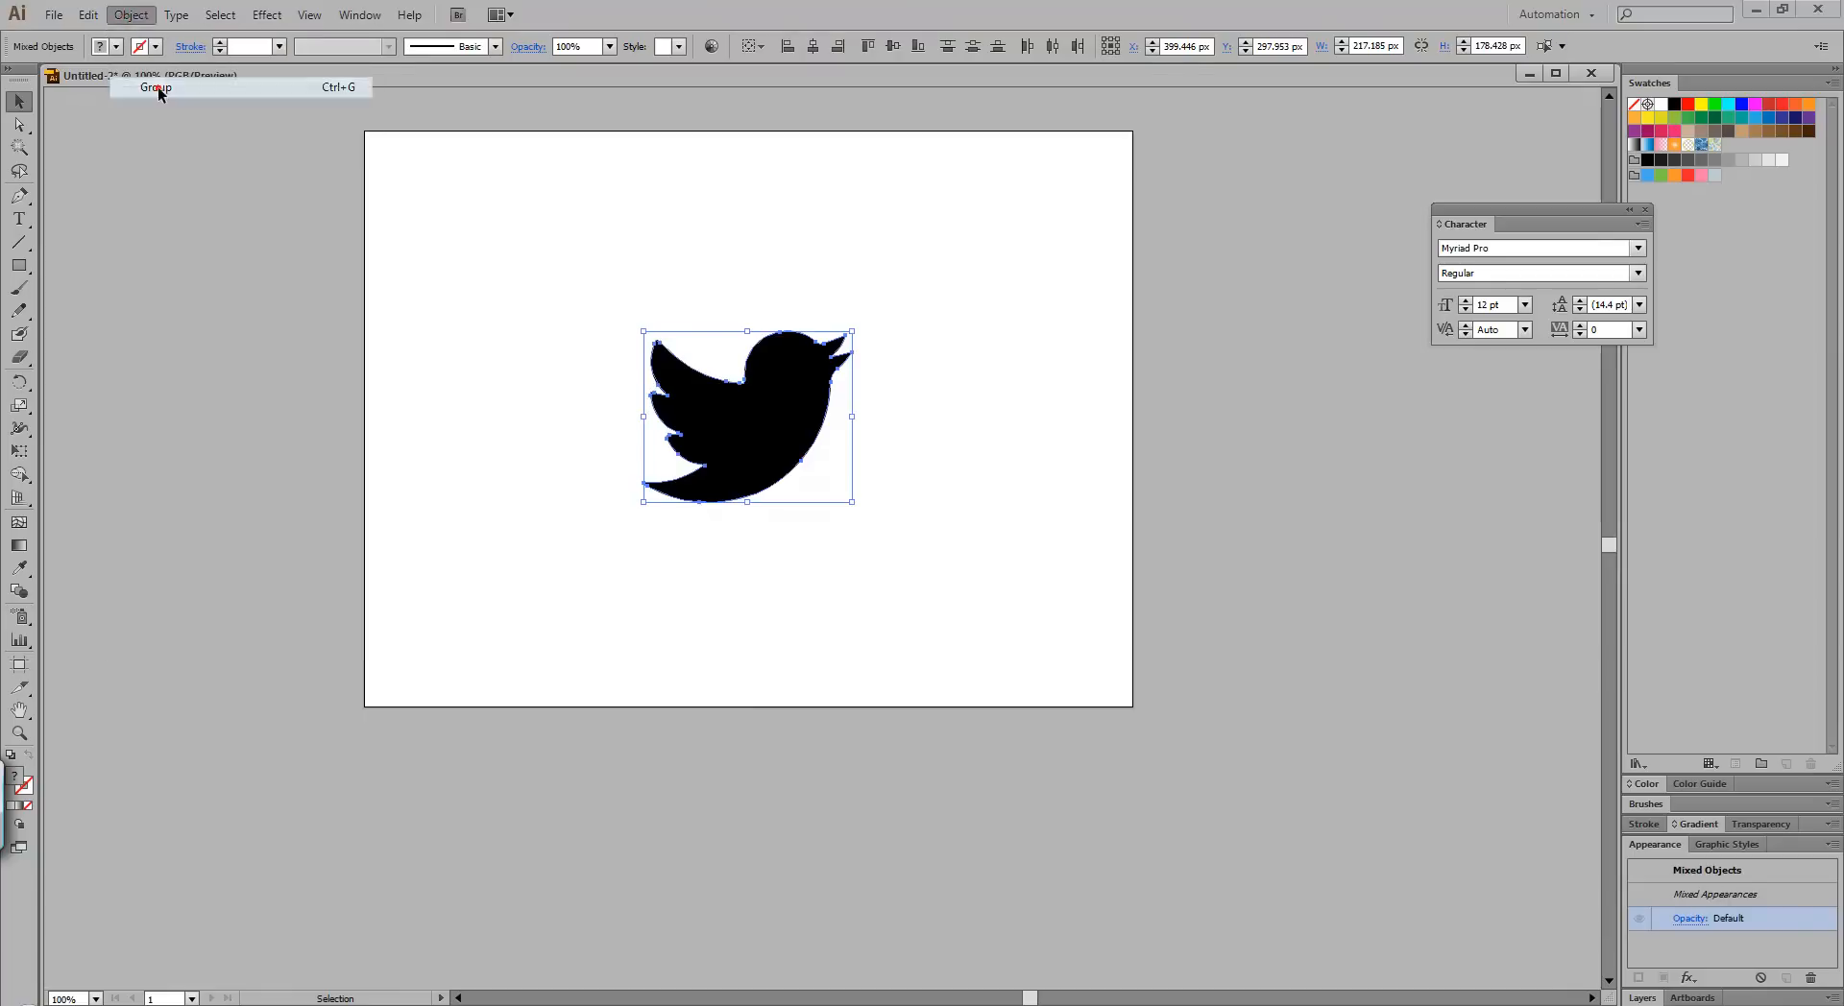
{"action": "left_click", "coordinate": [154, 86]}
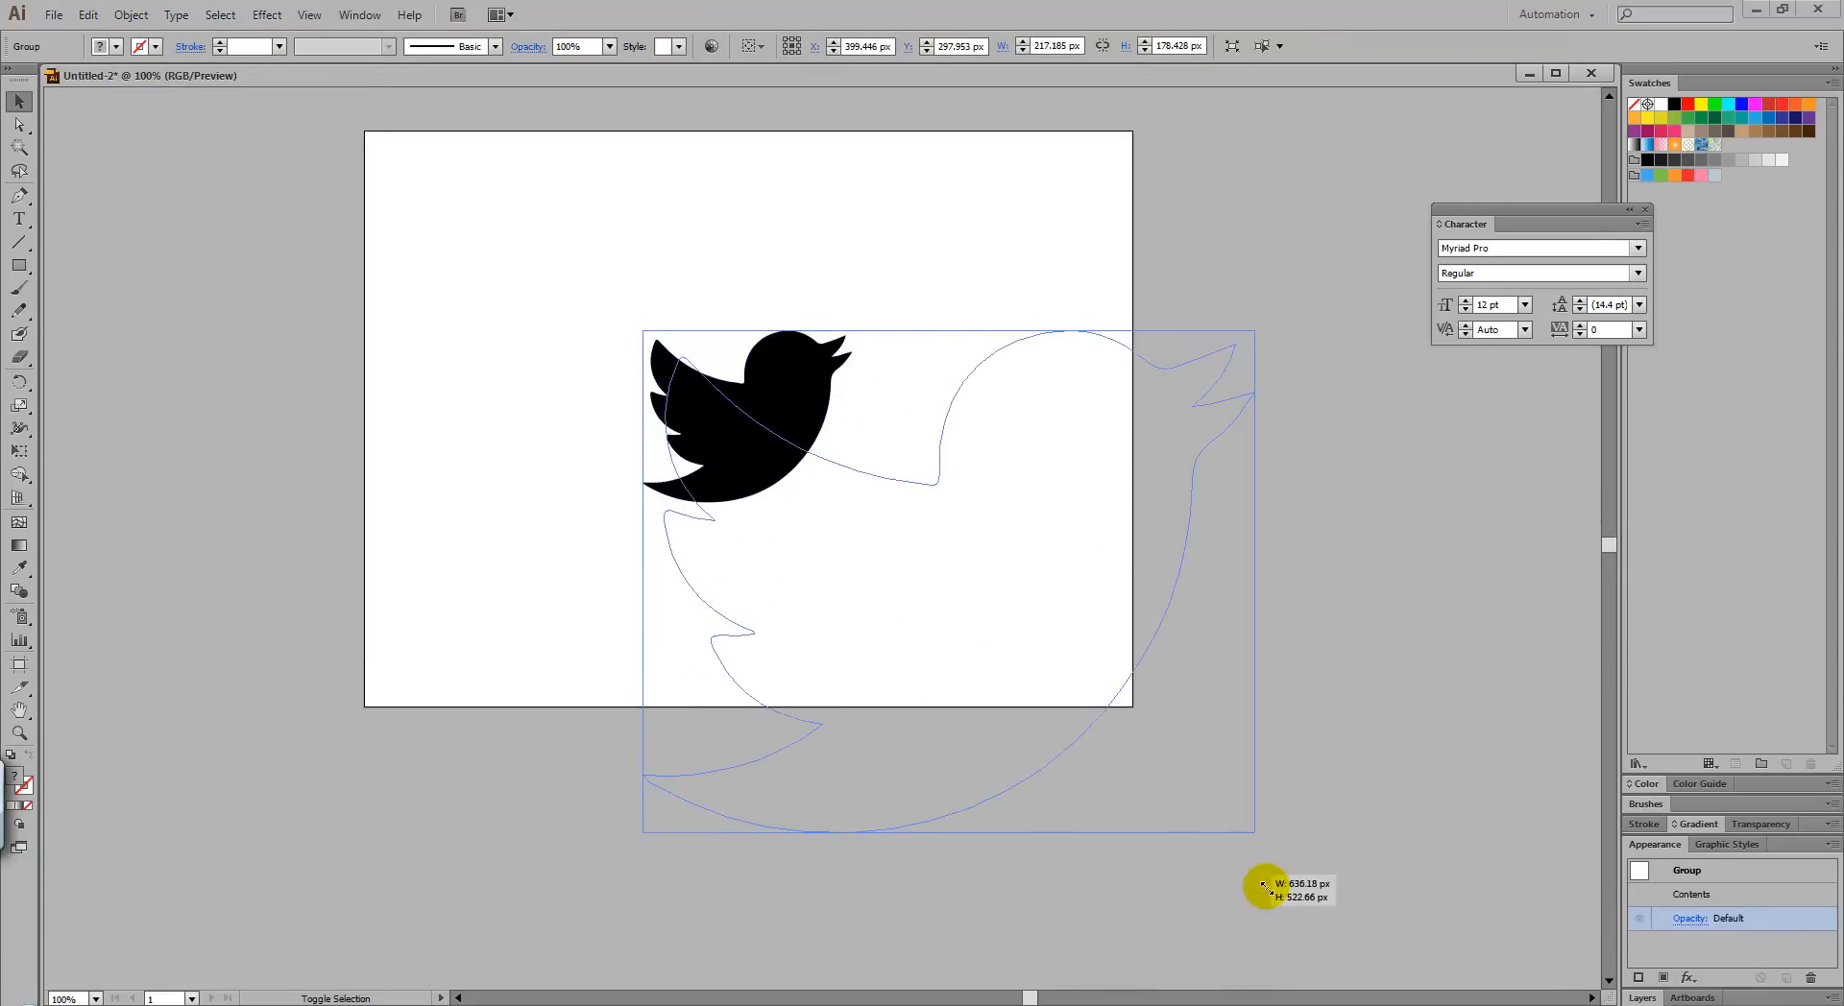
Scale the bird group up and move it back near the artboard centre
{"action": "left_click_drag", "start_coordinate": [1259, 884], "coordinate": [642, 329]}
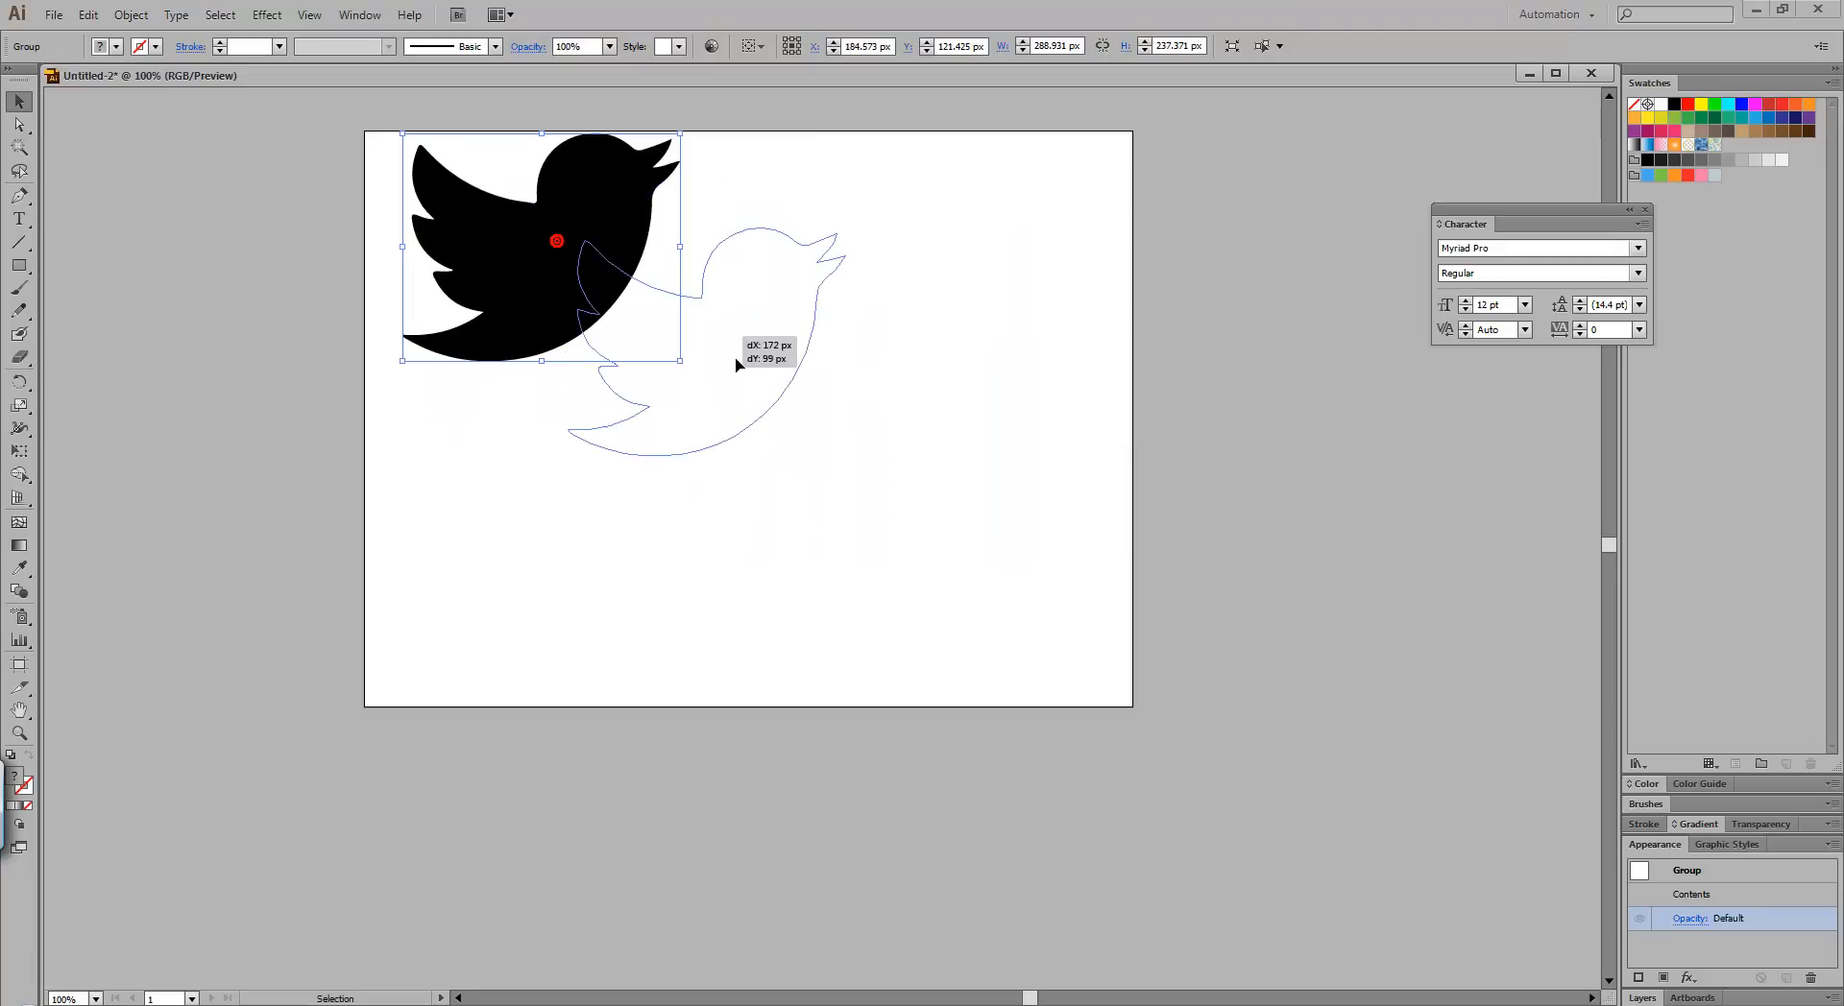
{"action": "left_click_drag", "start_coordinate": [557, 240], "coordinate": [738, 376]}
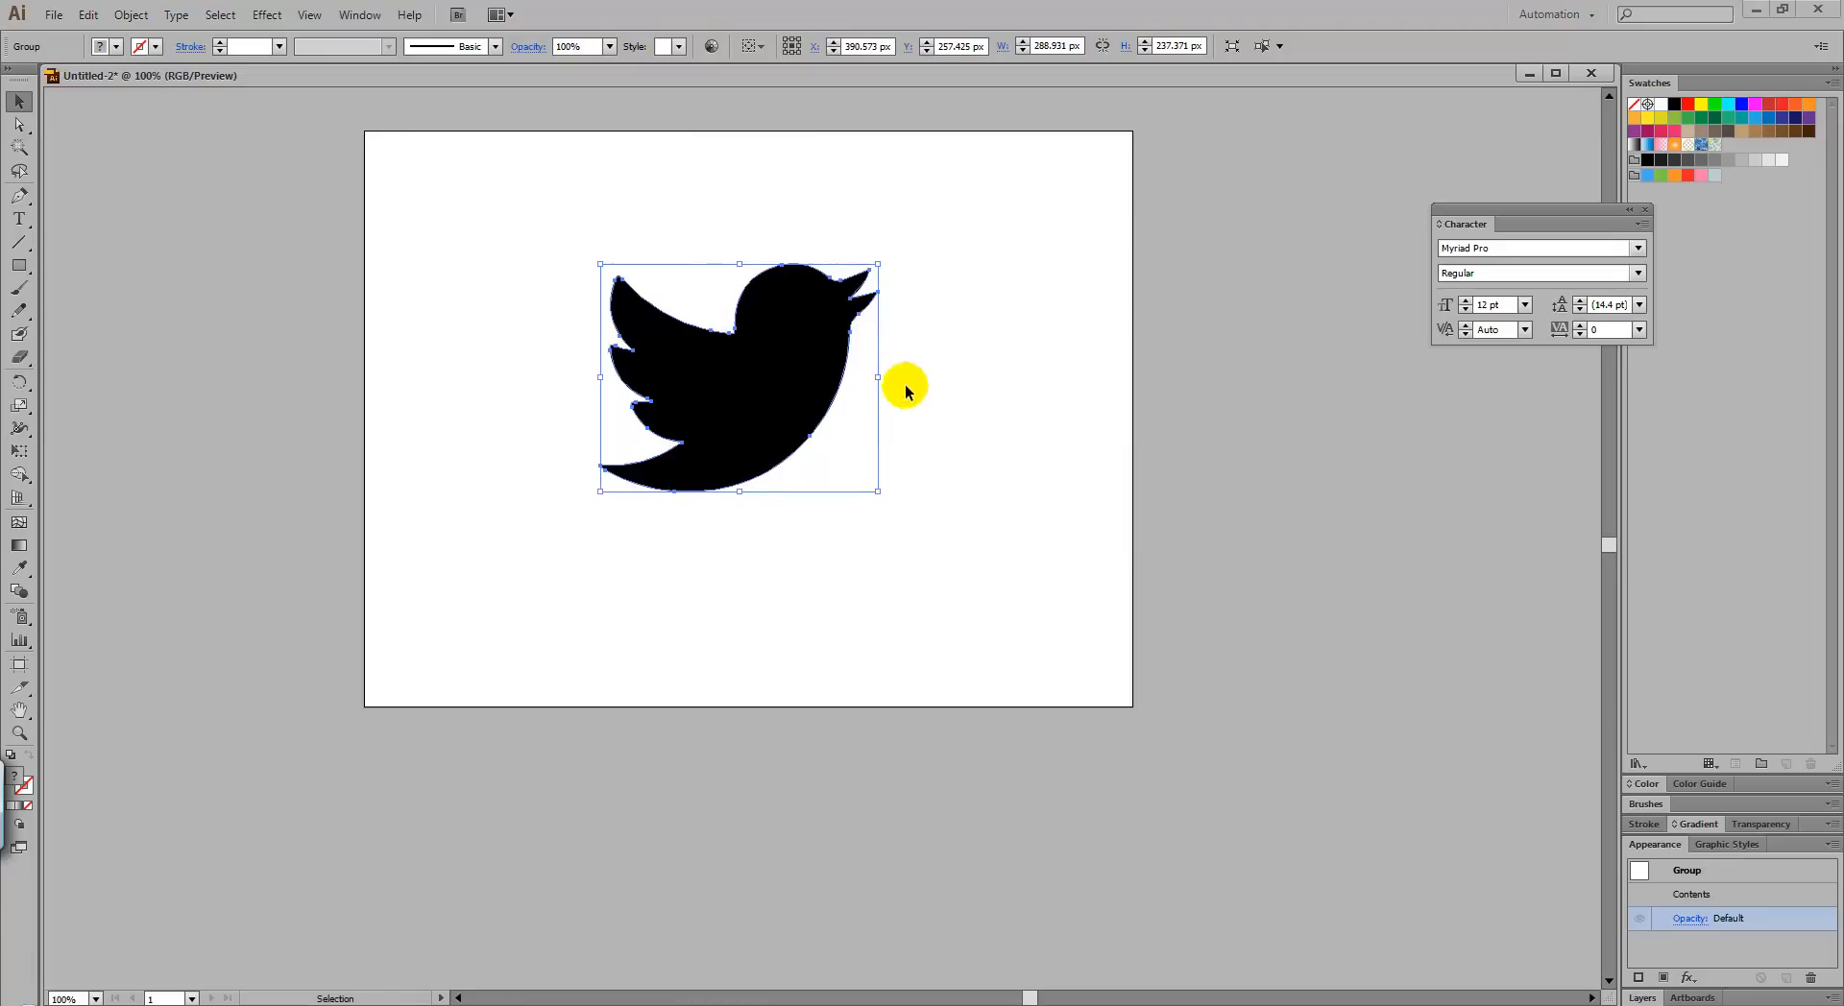
{"action": "mouse_move", "coordinate": [968, 347]}
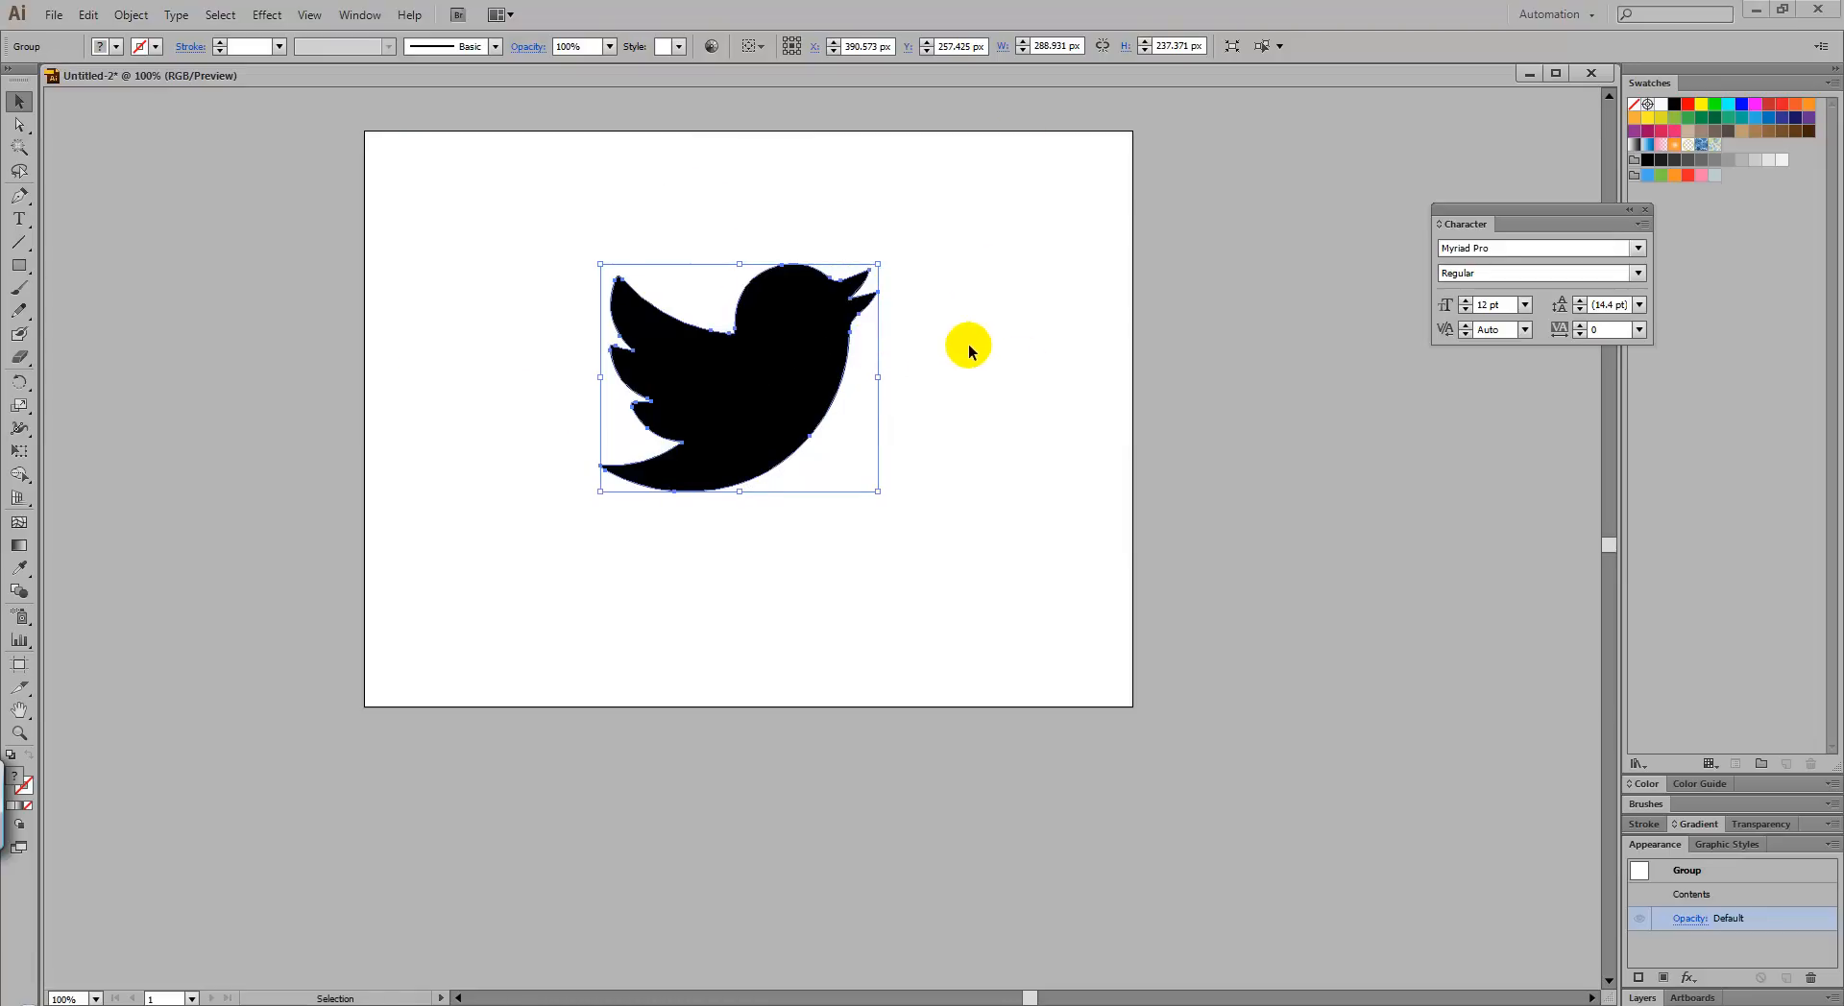
{"action": "mouse_move", "coordinate": [956, 375]}
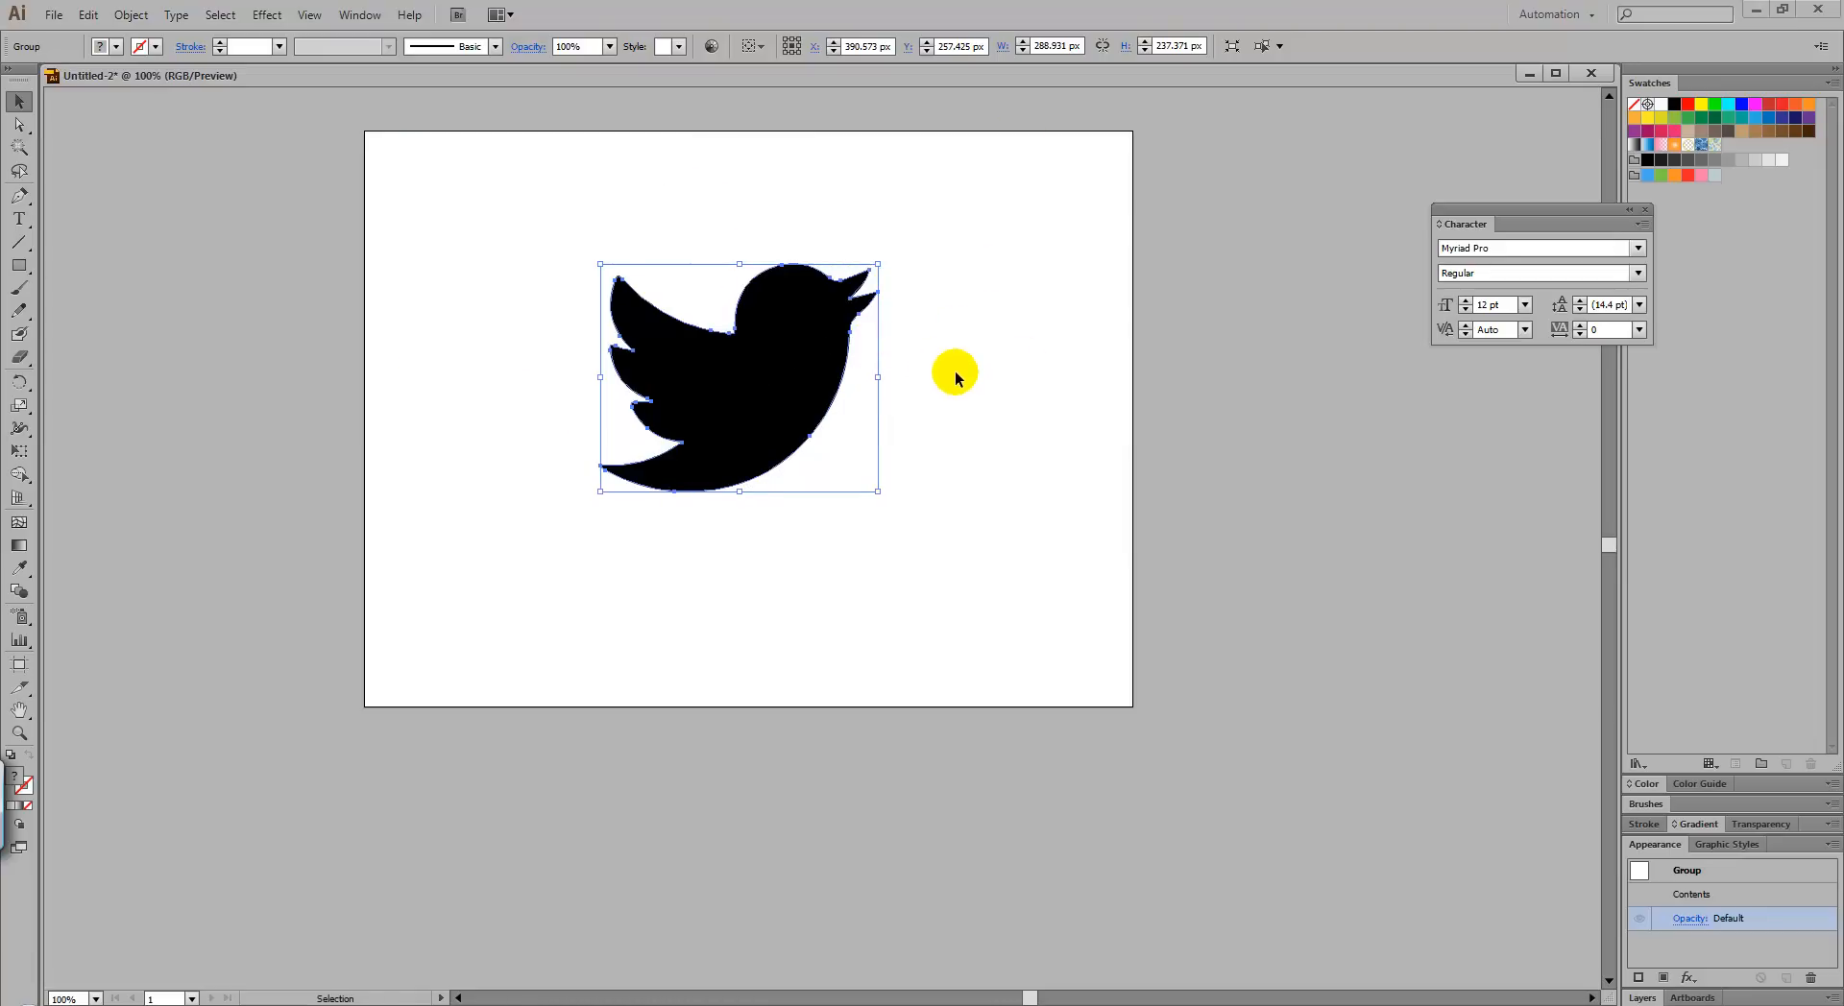
{"action": "mouse_move", "coordinate": [920, 338]}
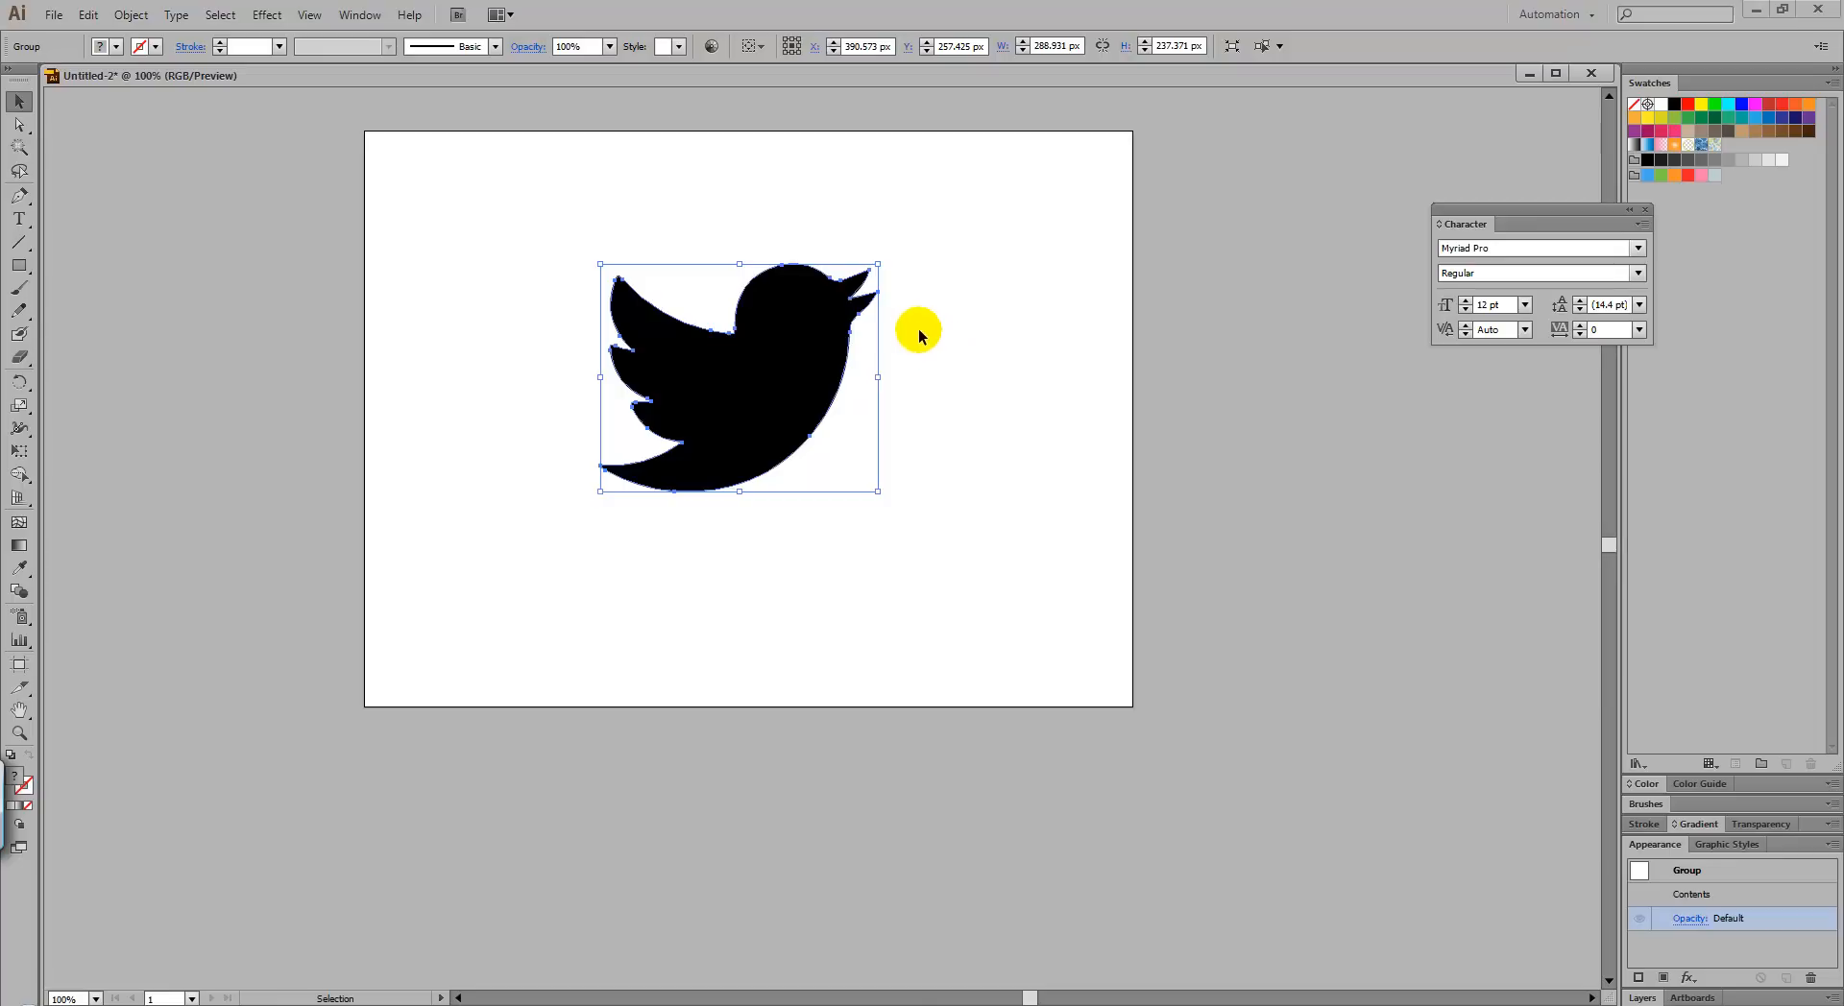